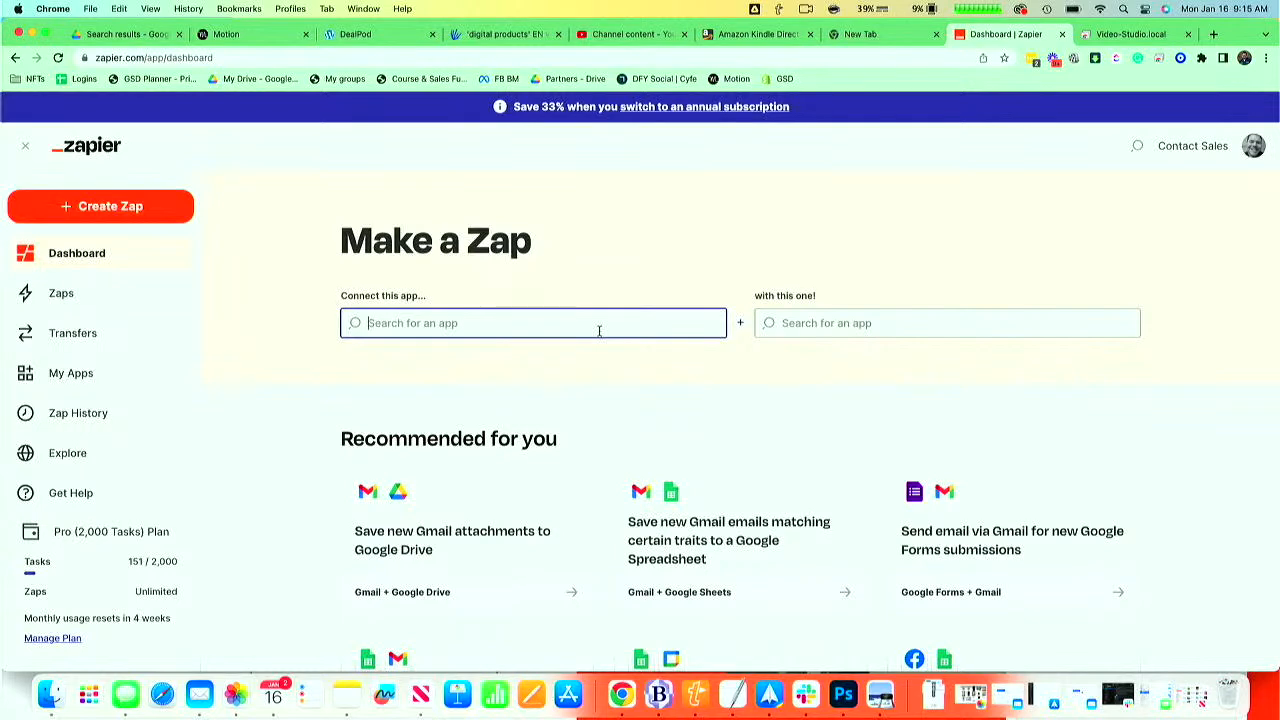
# Pair YouTube with WordPress, briefly picking Webflow before switching to WordPress
pyautogui.write('youtbe')
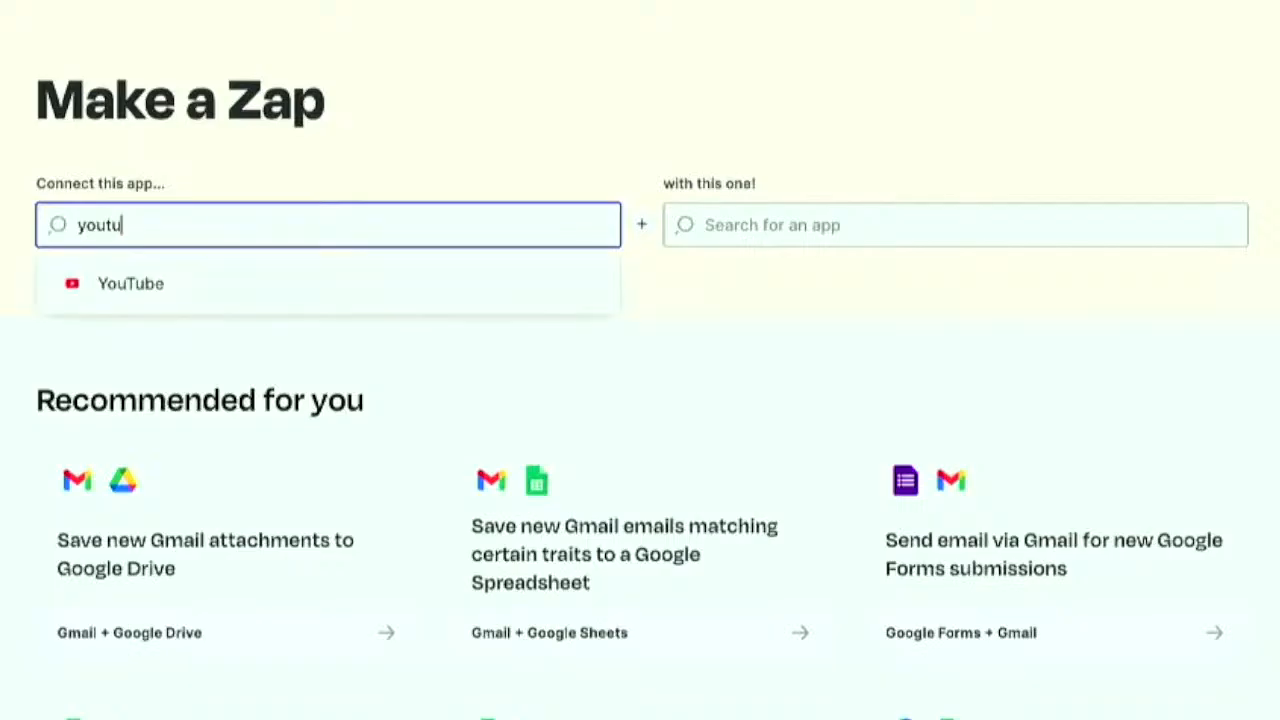
pyautogui.click(131, 283)
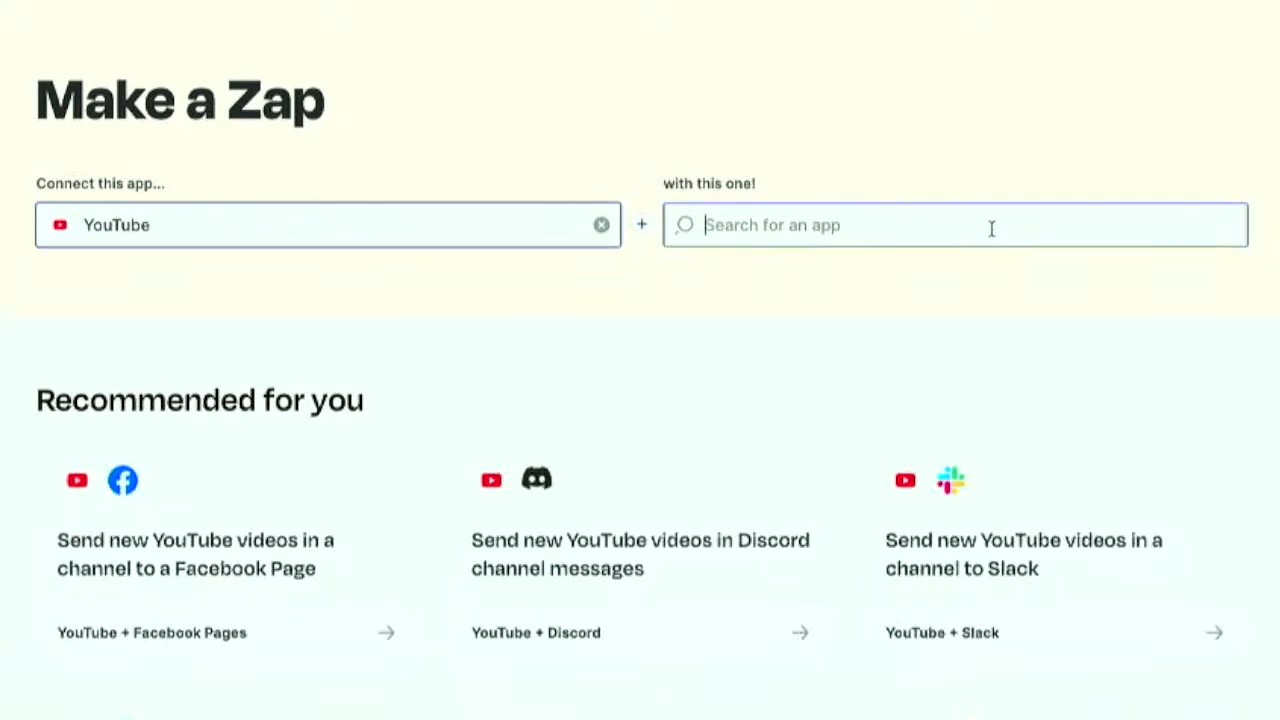
pyautogui.write('wordpre')
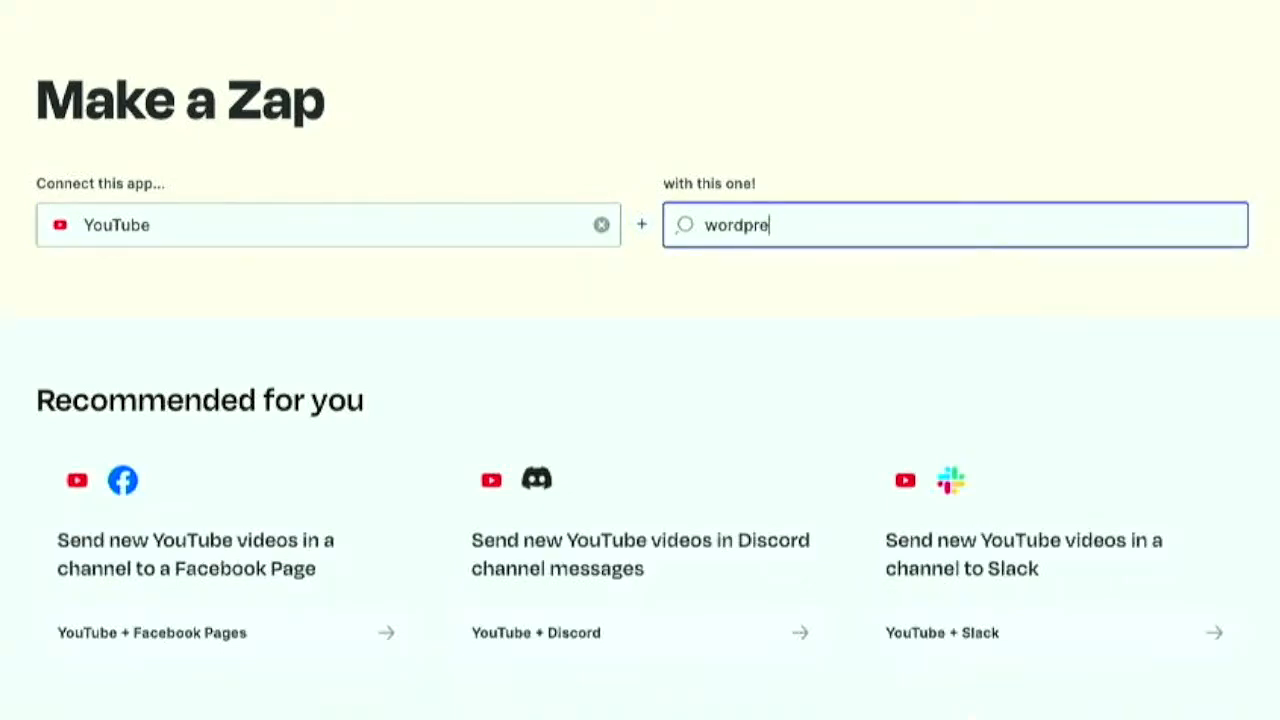
pyautogui.write('ss')
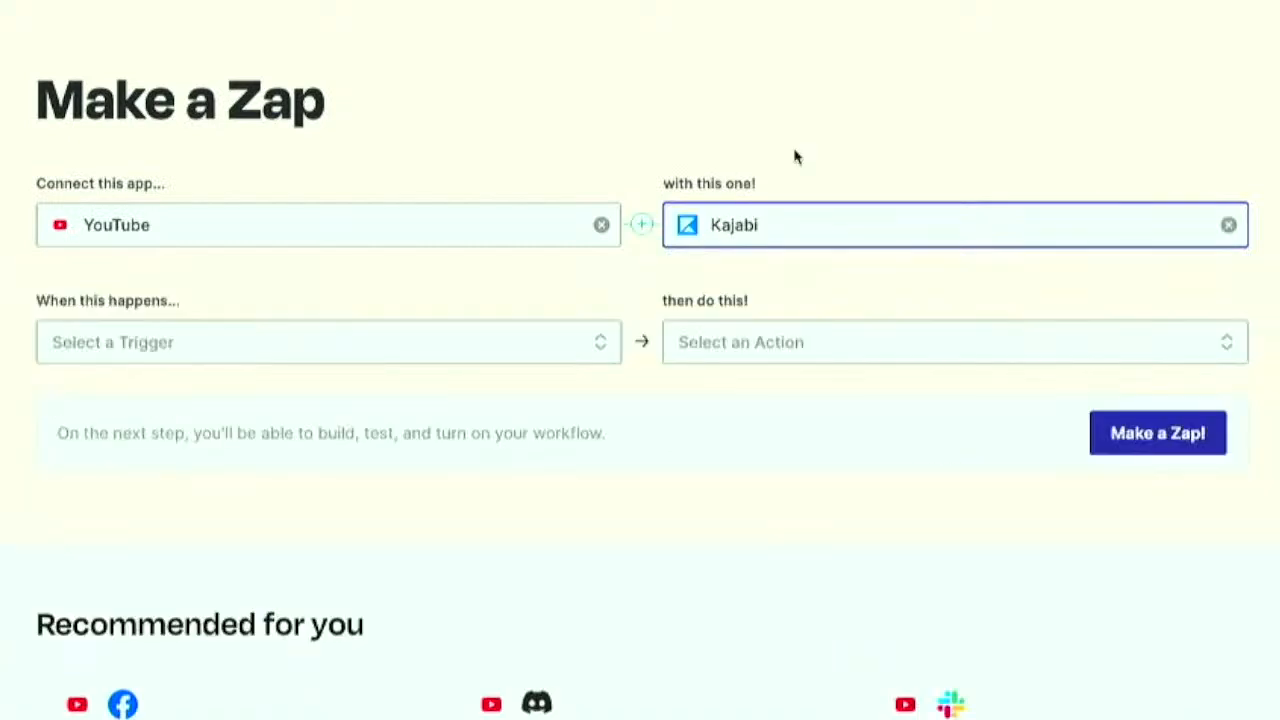
pyautogui.write('webflow')
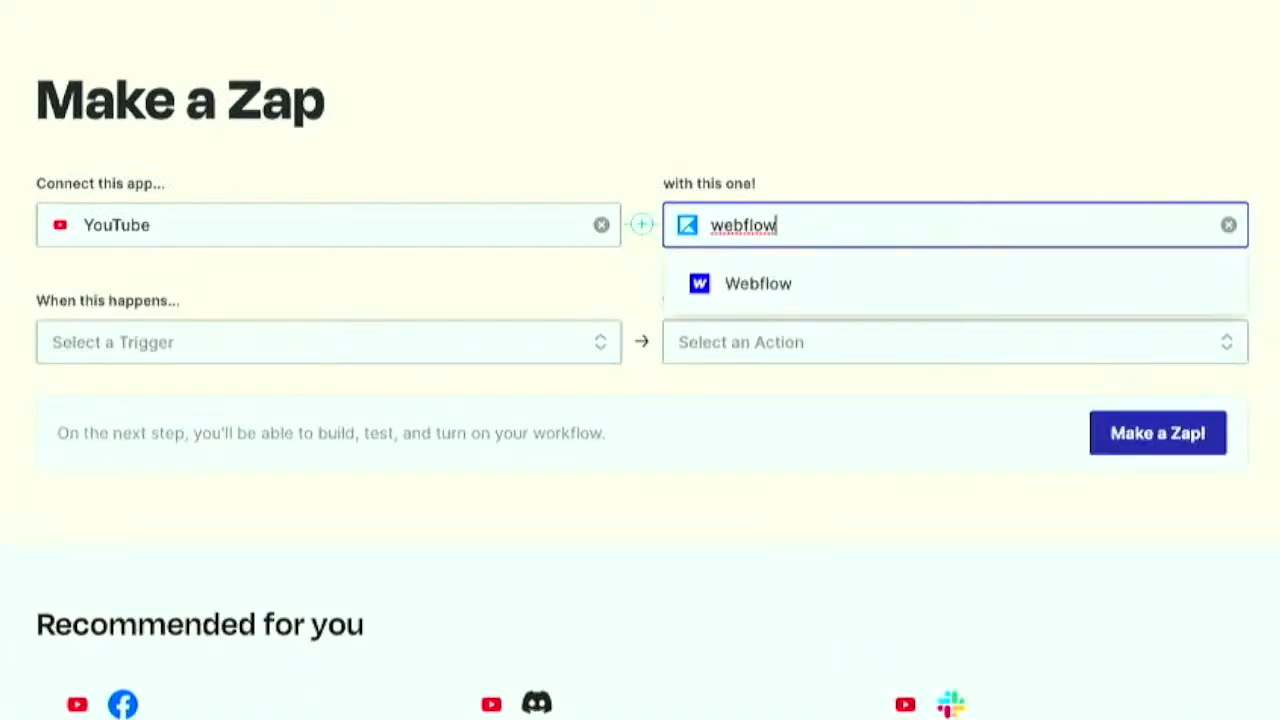
pyautogui.click(758, 283)
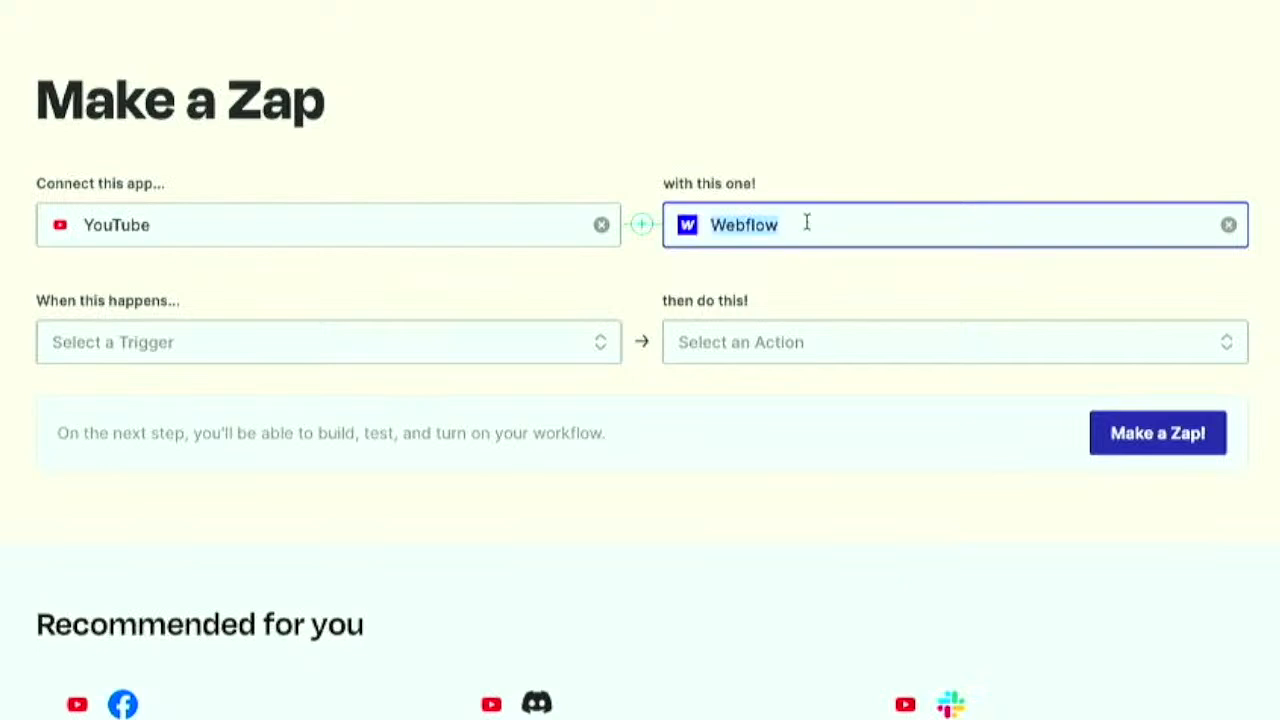
pyautogui.write('word')
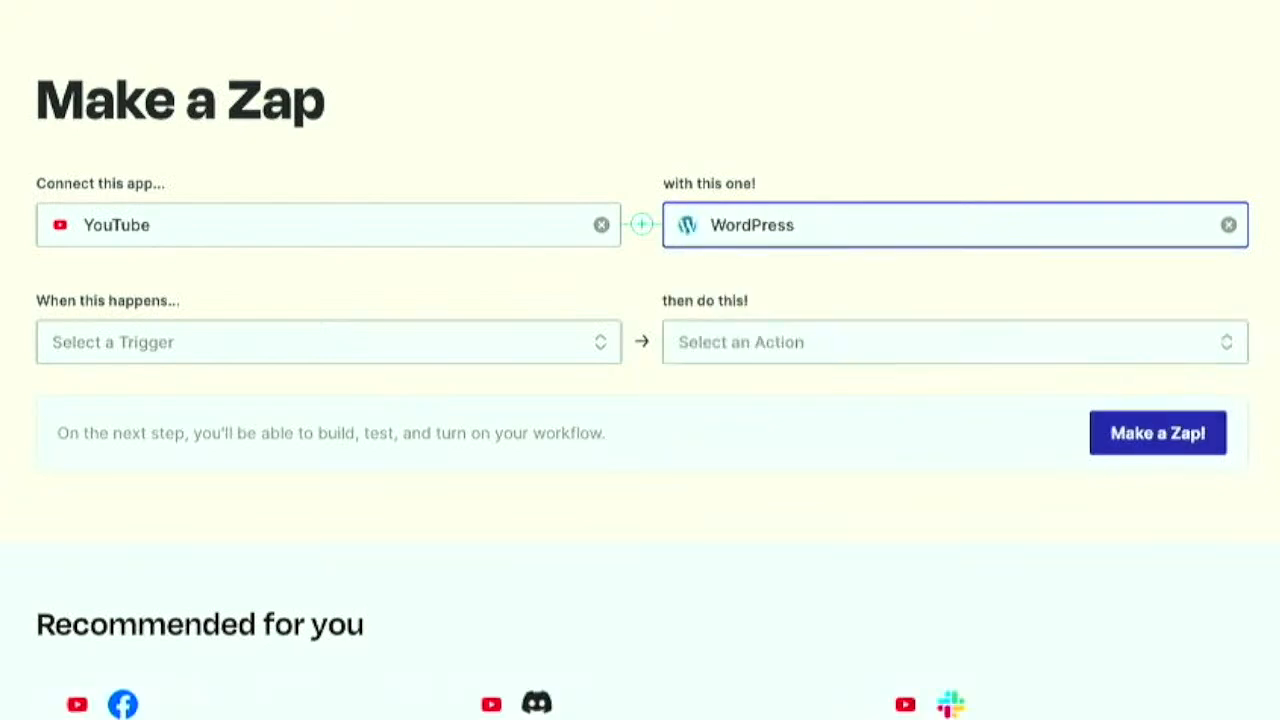
pyautogui.click(328, 342)
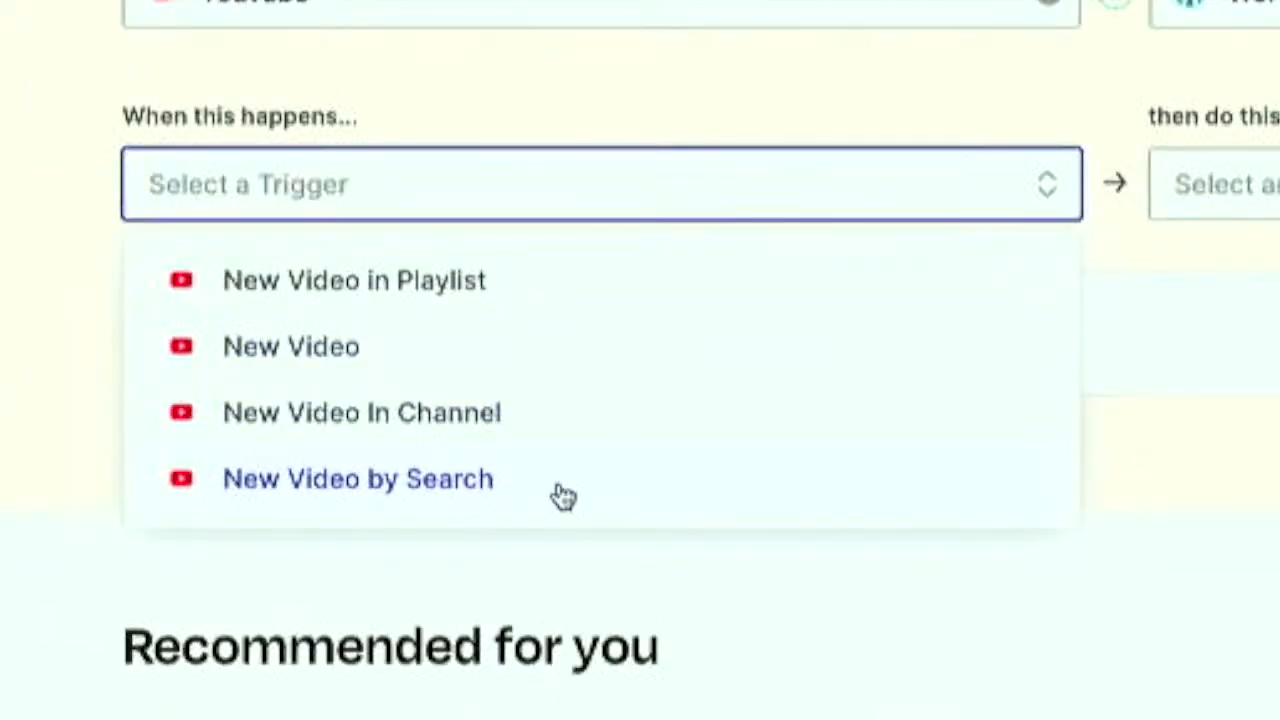
pyautogui.moveTo(315, 445)
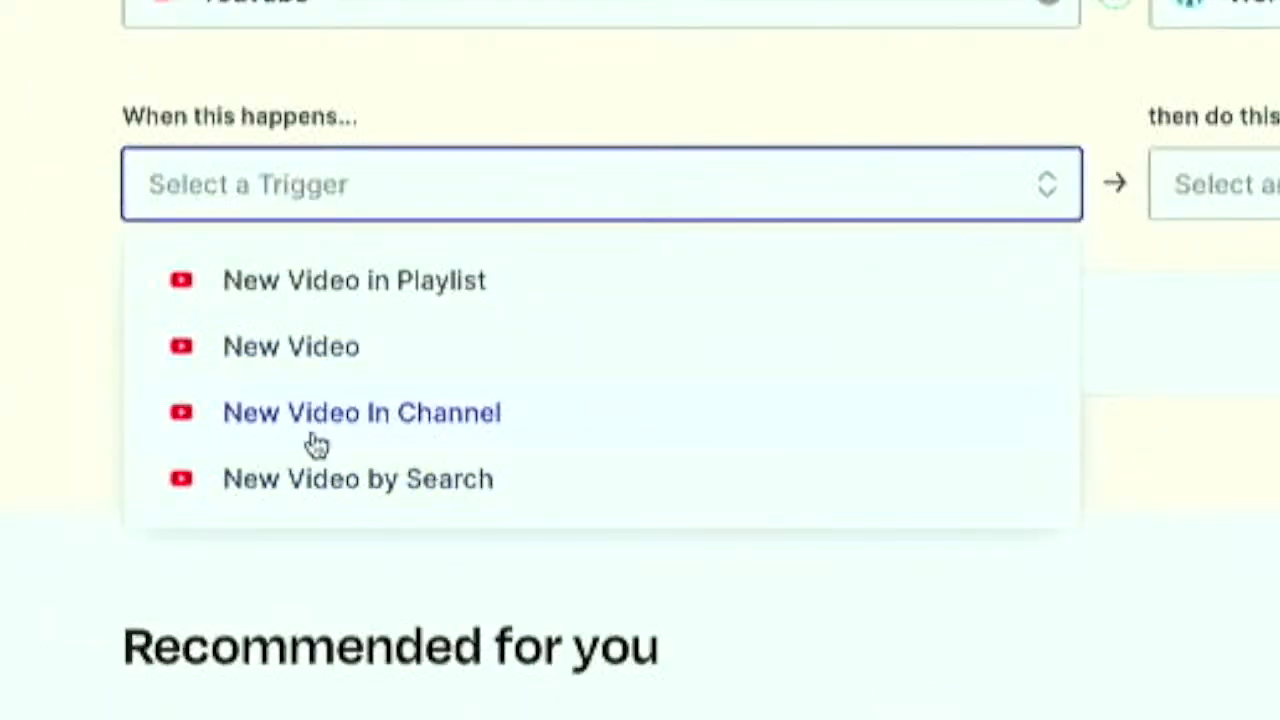
pyautogui.moveTo(458, 295)
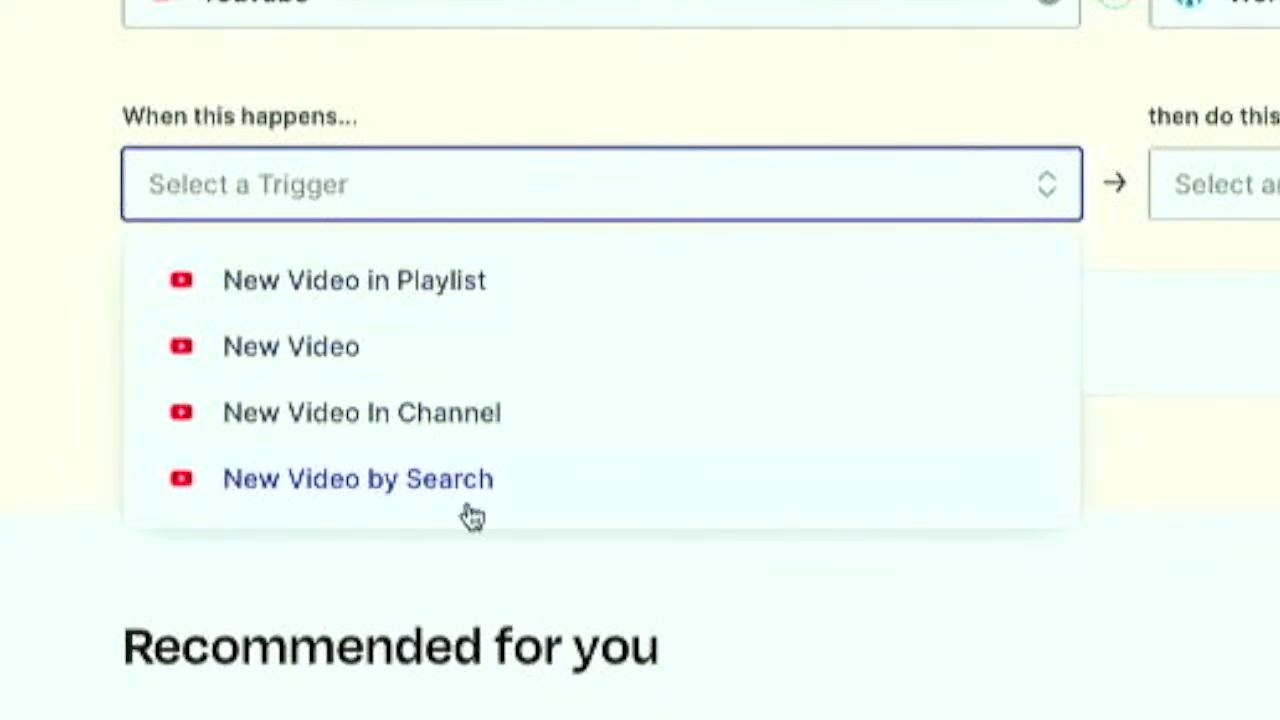
pyautogui.moveTo(519, 507)
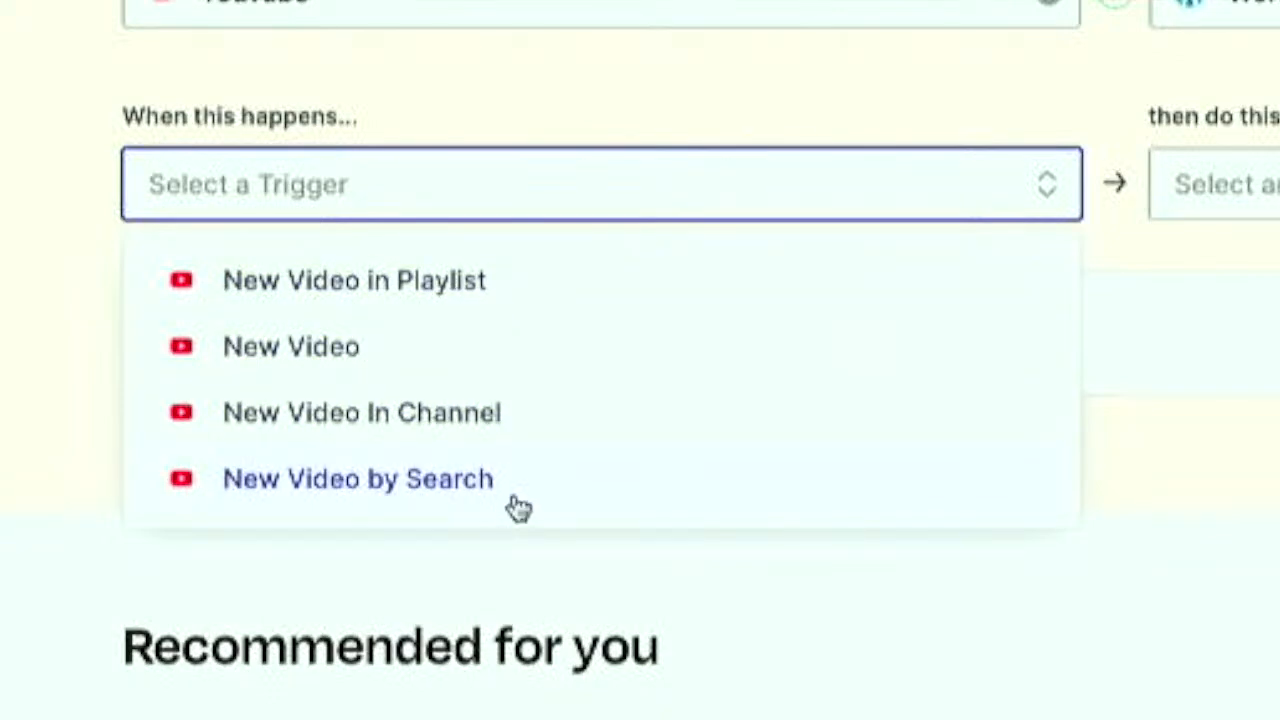
pyautogui.moveTo(528, 508)
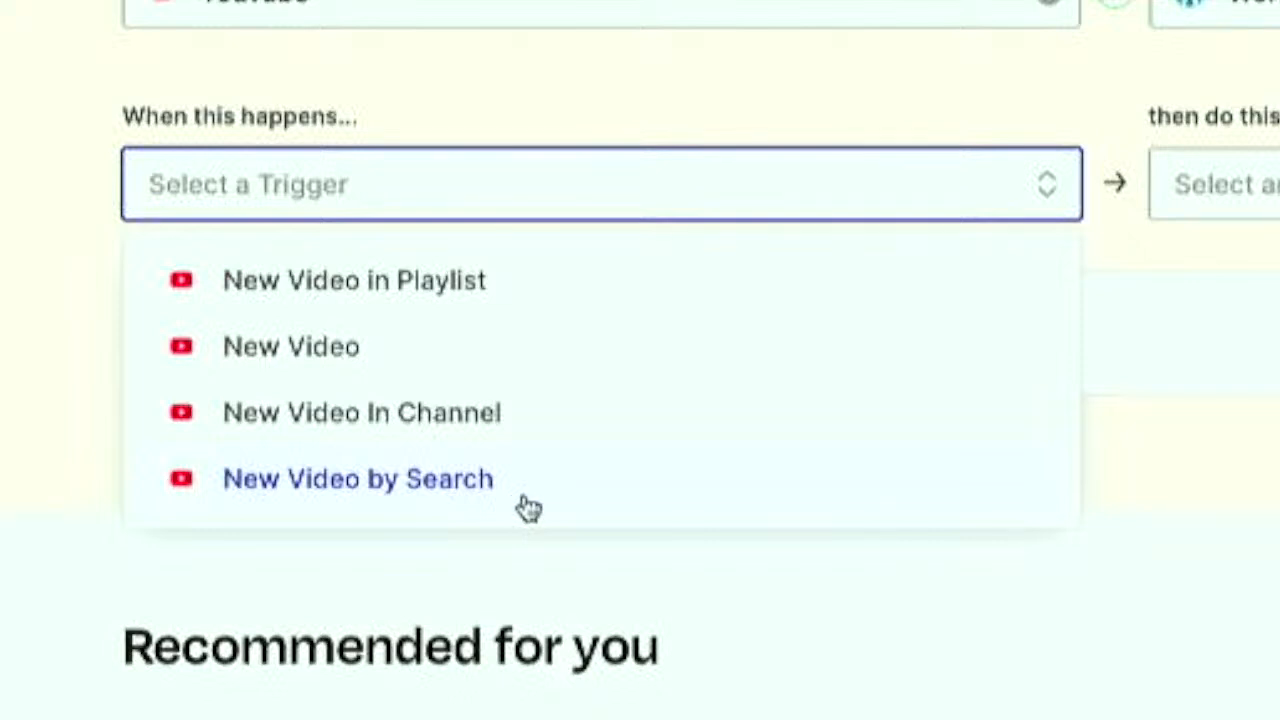
pyautogui.moveTo(537, 510)
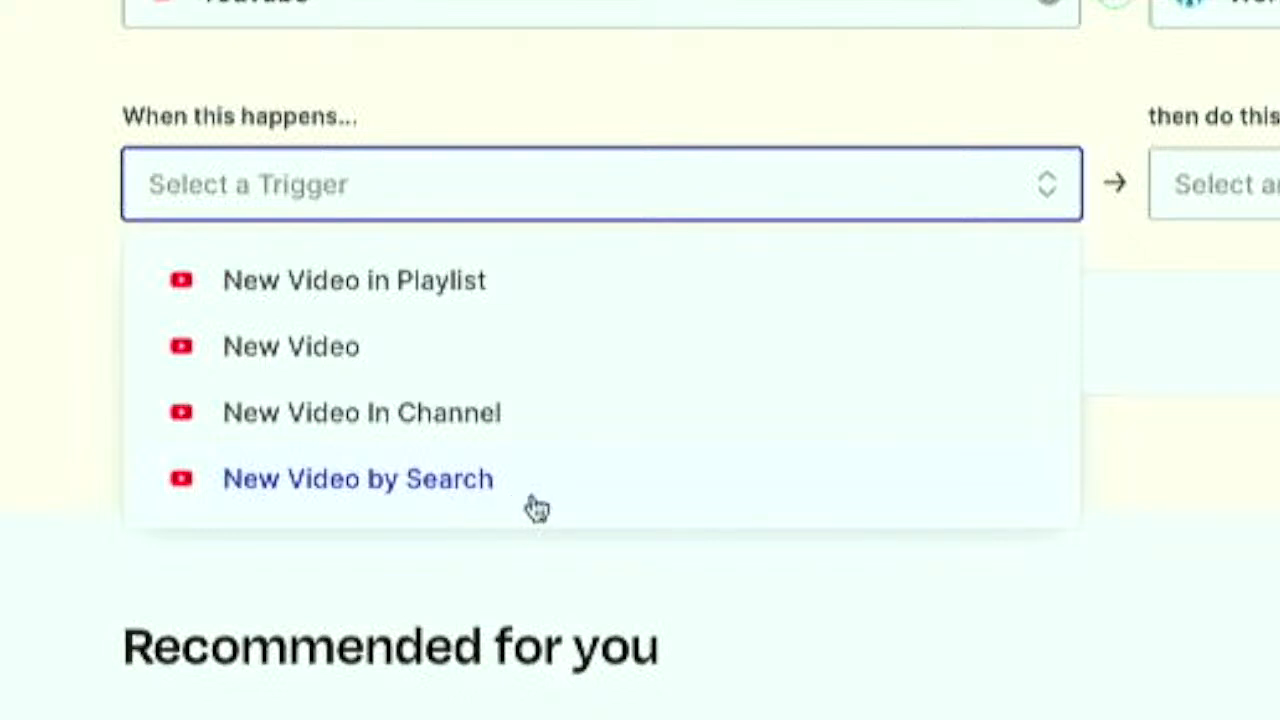
pyautogui.moveTo(392, 508)
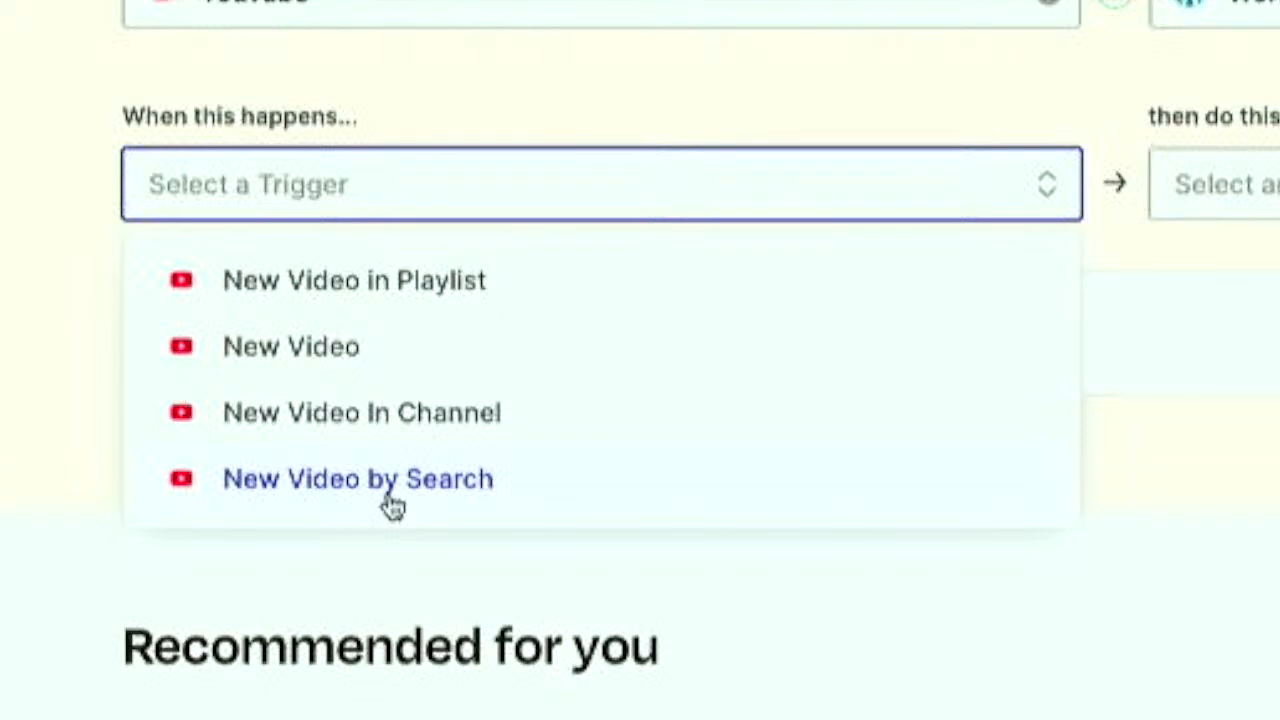
pyautogui.moveTo(362, 412)
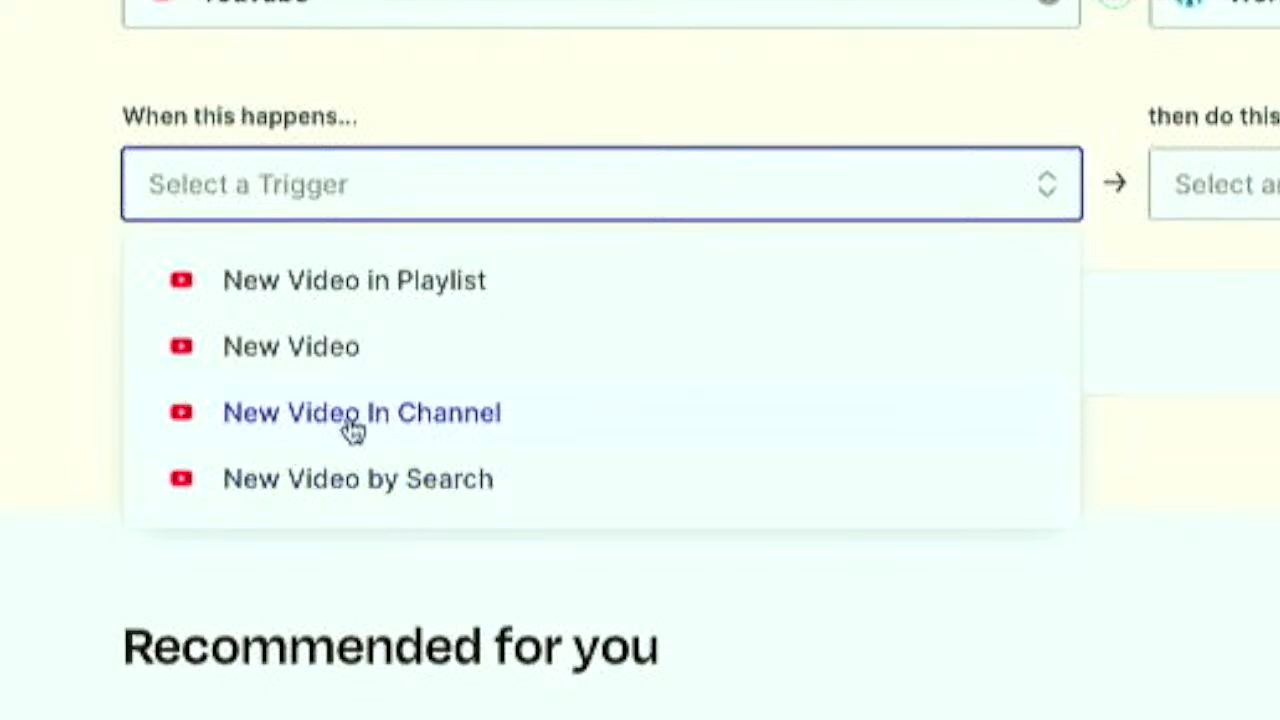
pyautogui.moveTo(475, 430)
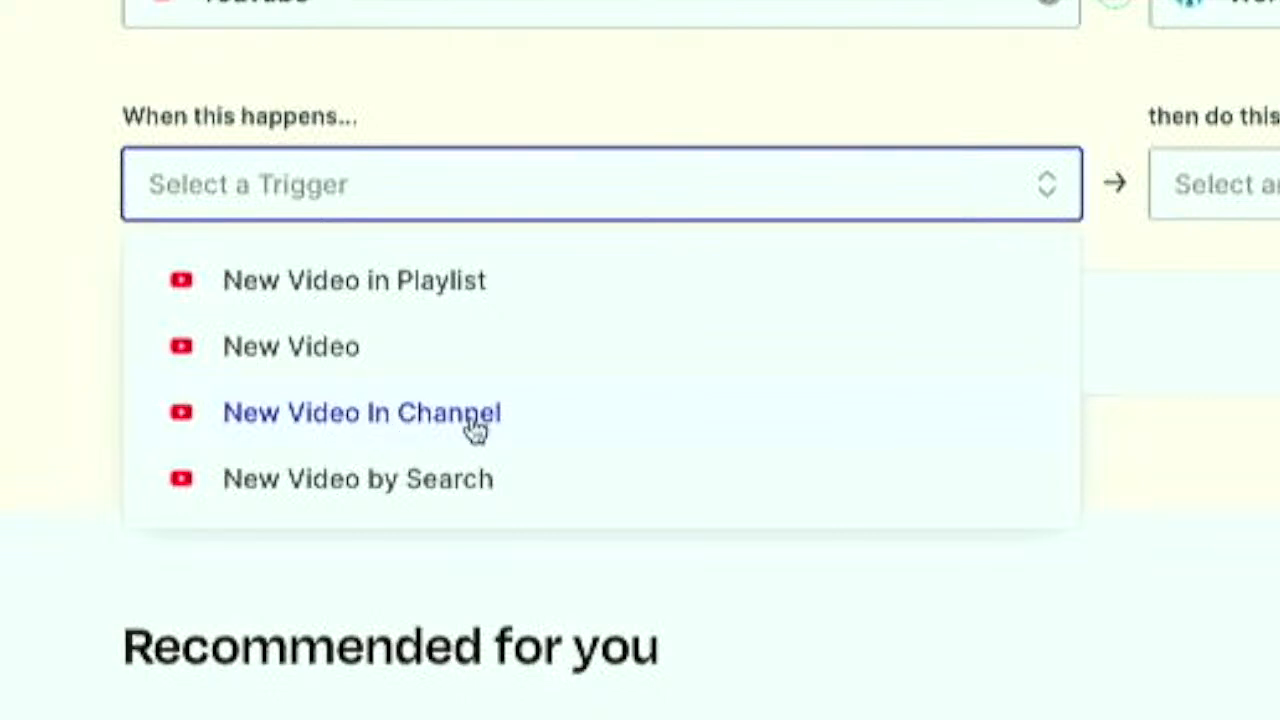
pyautogui.moveTo(370, 425)
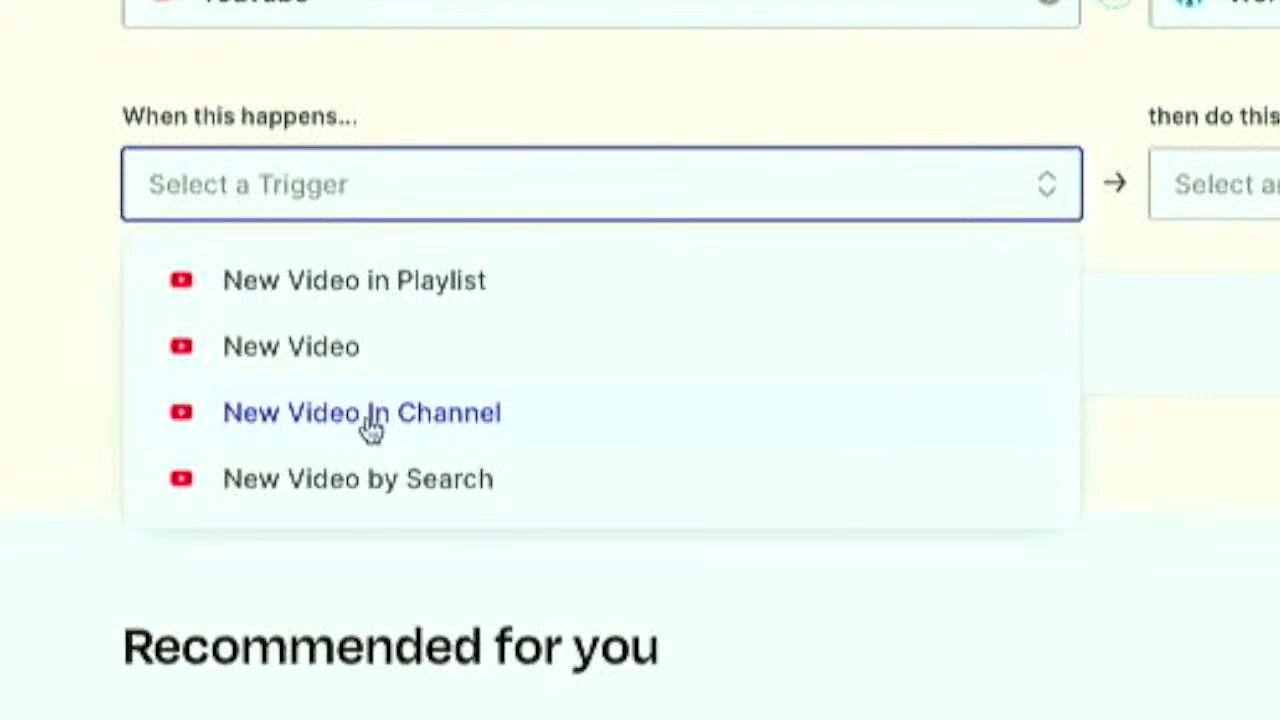
pyautogui.moveTo(427, 425)
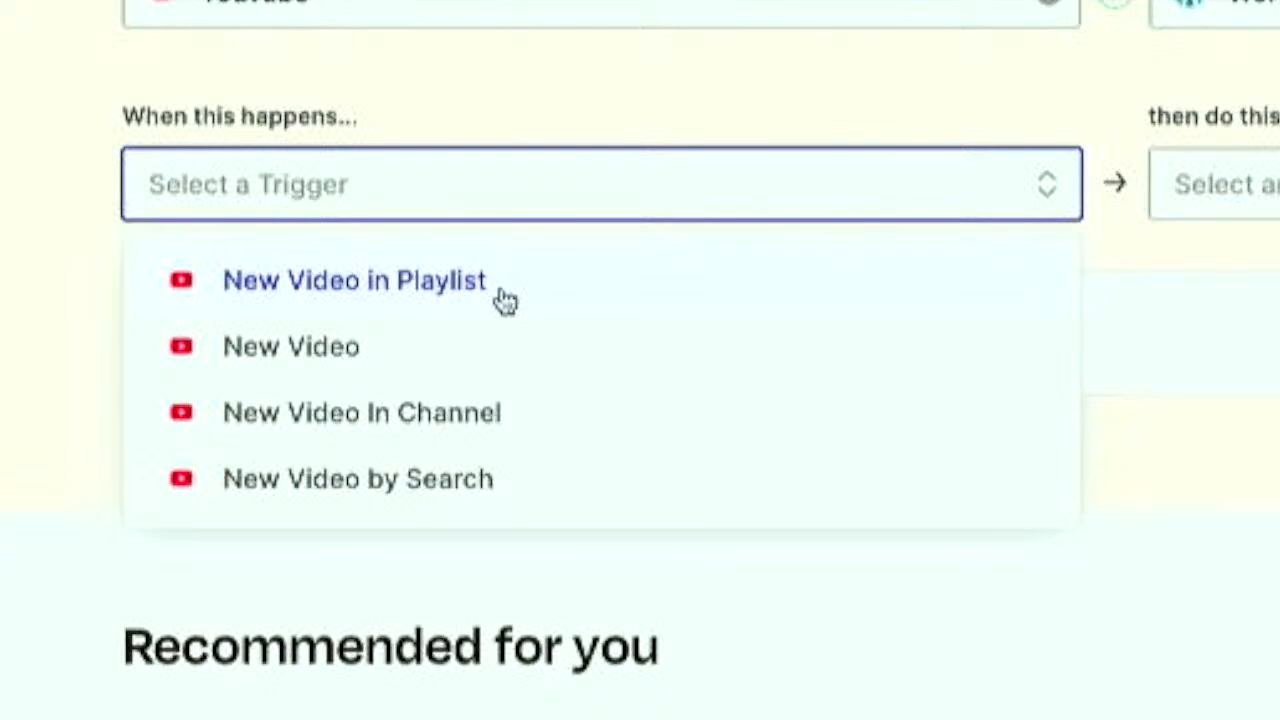
pyautogui.moveTo(477, 345)
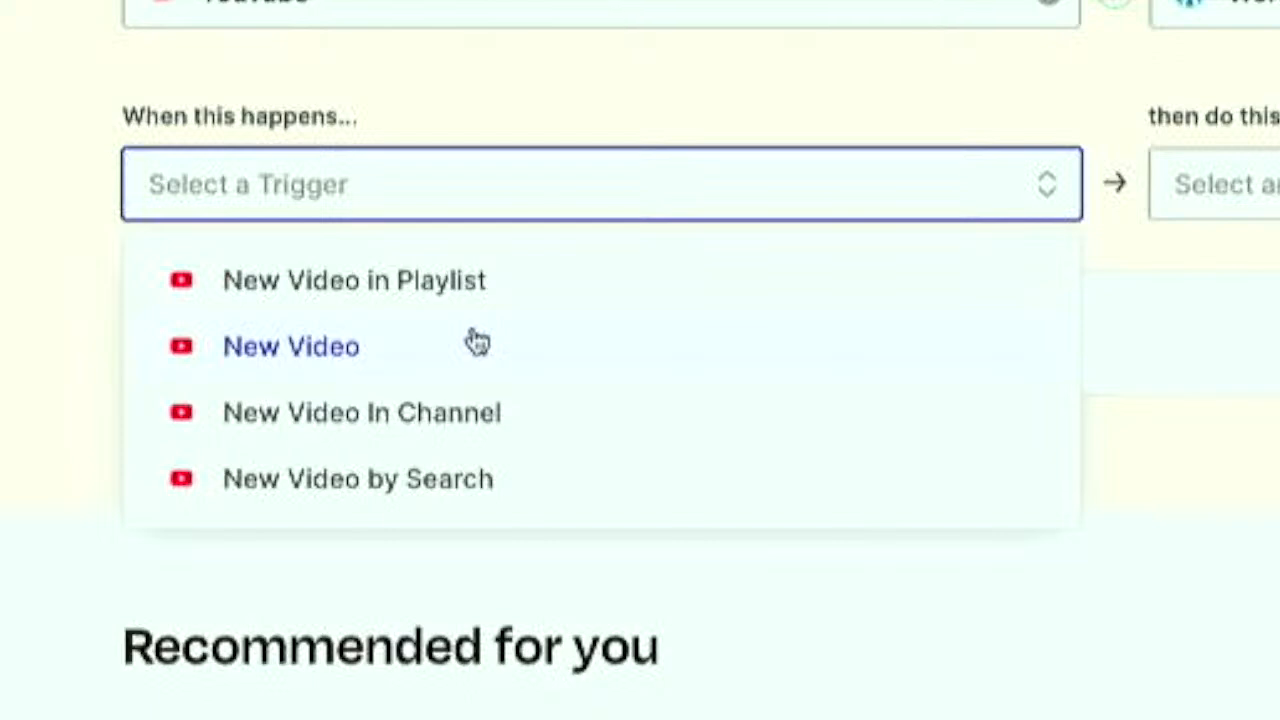
# Choose New Video as the YouTube trigger event
pyautogui.click(291, 346)
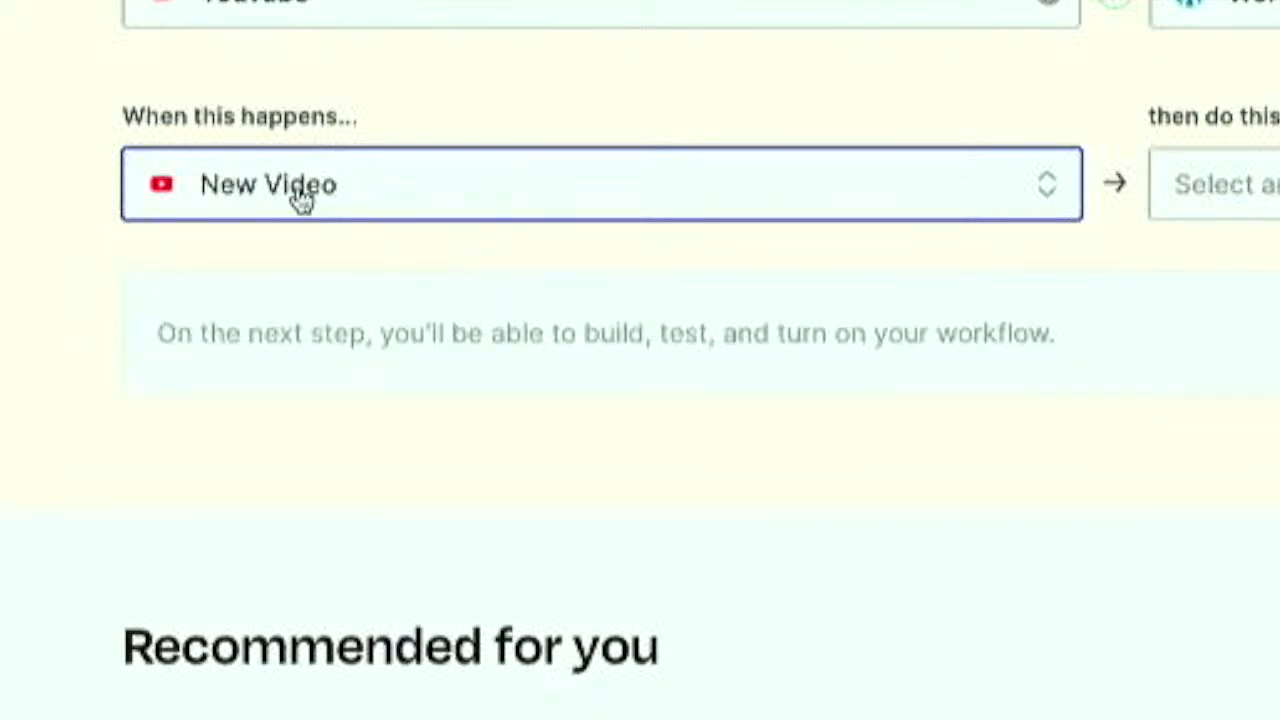
pyautogui.moveTo(1210, 184)
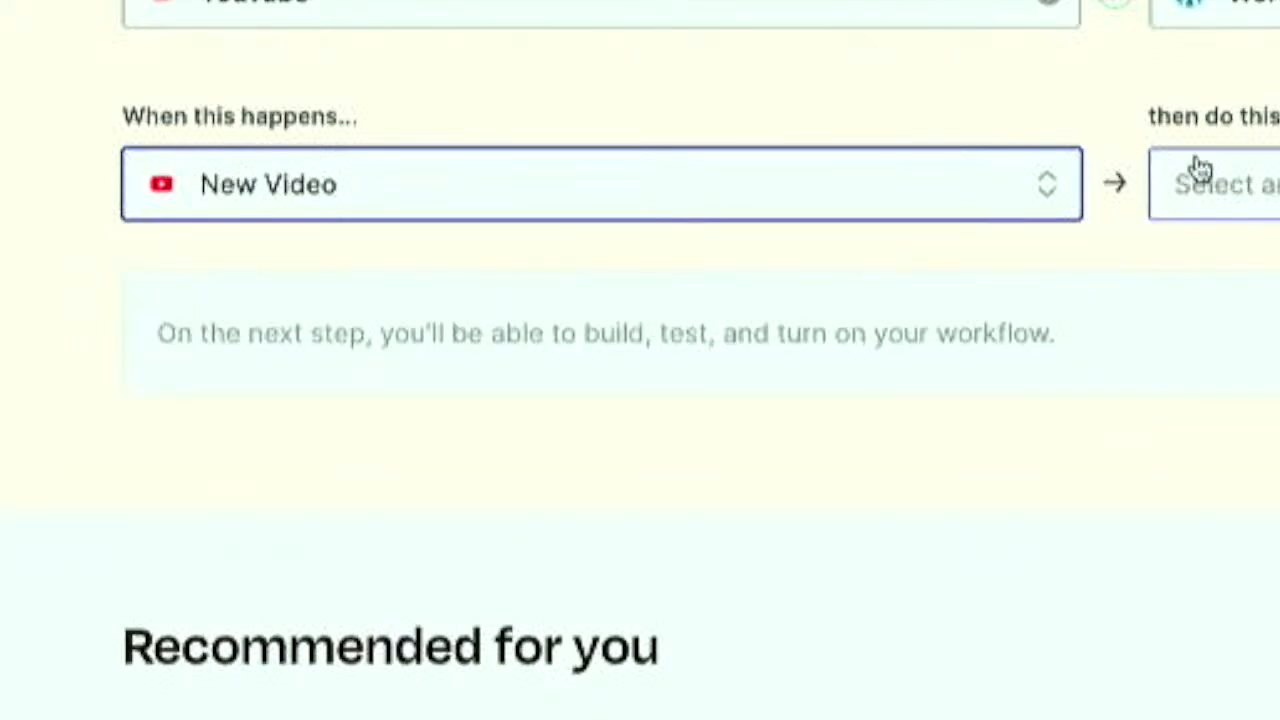
# Set Create Post as the WordPress action and open the draft zap in the editor
pyautogui.click(1220, 184)
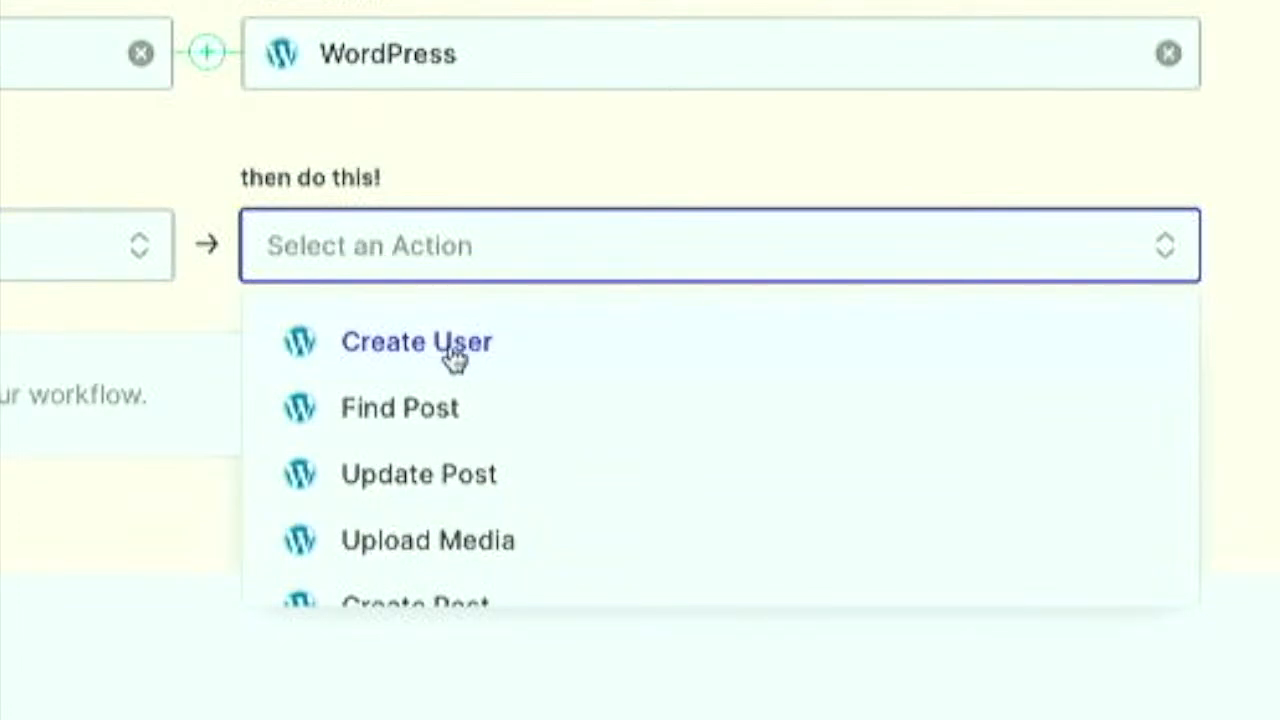
pyautogui.moveTo(549, 413)
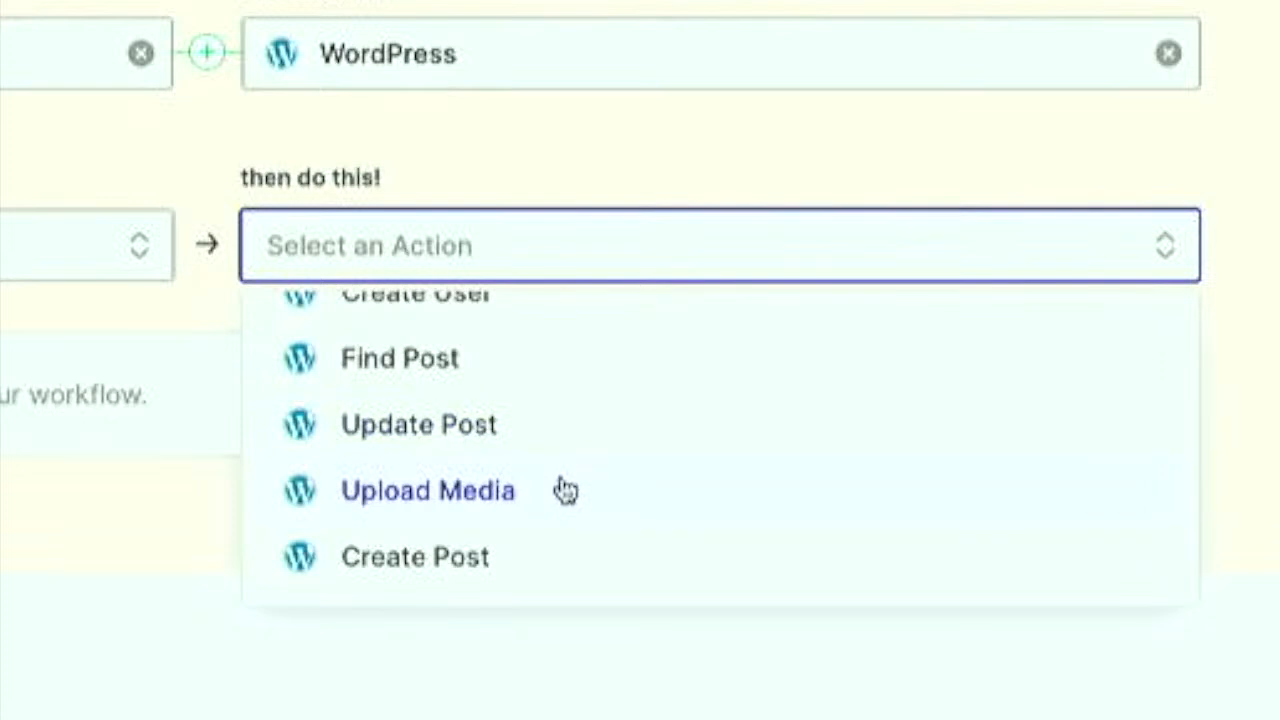
pyautogui.click(414, 556)
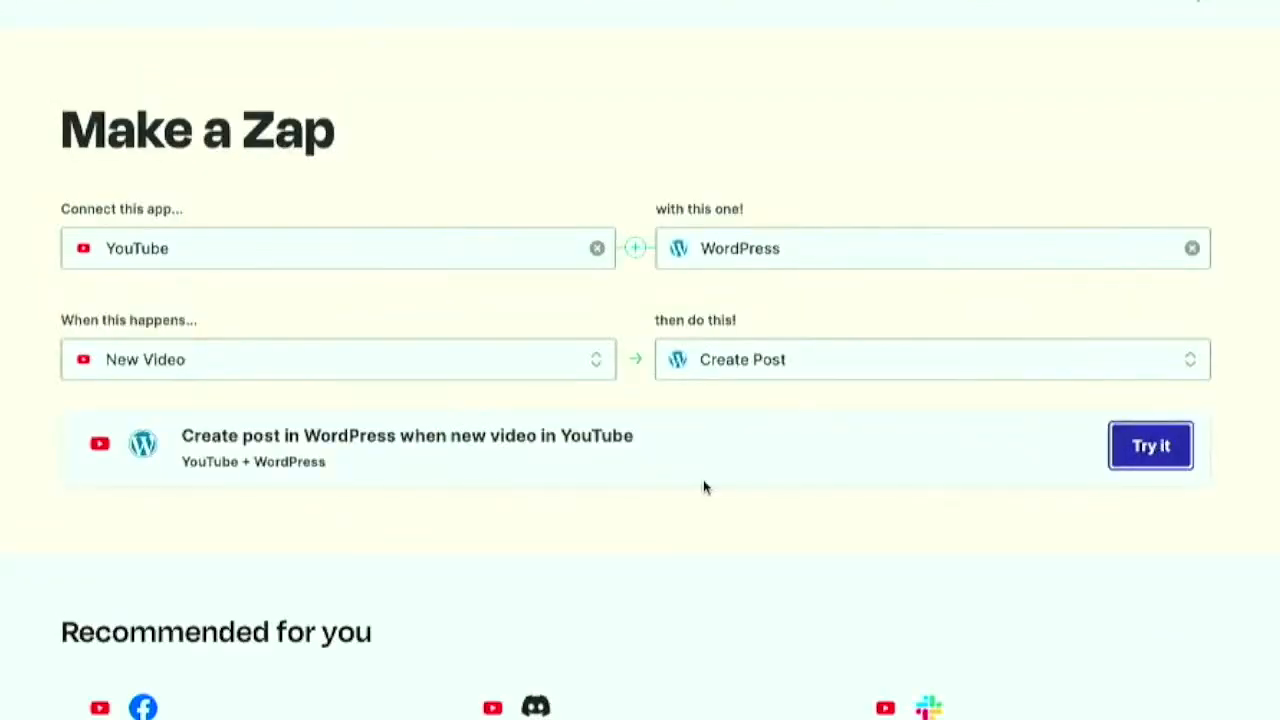
pyautogui.click(1150, 445)
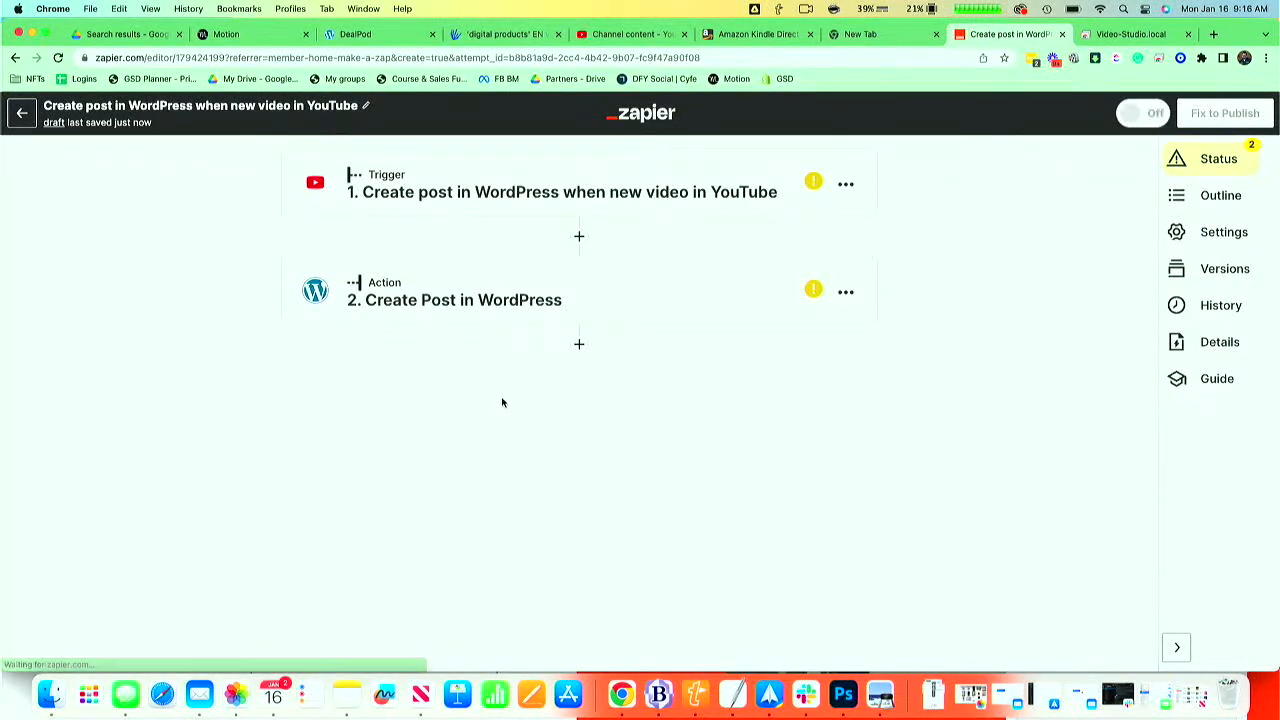
# Expand the trigger step's account settings and list the available YouTube accounts
pyautogui.click(561, 191)
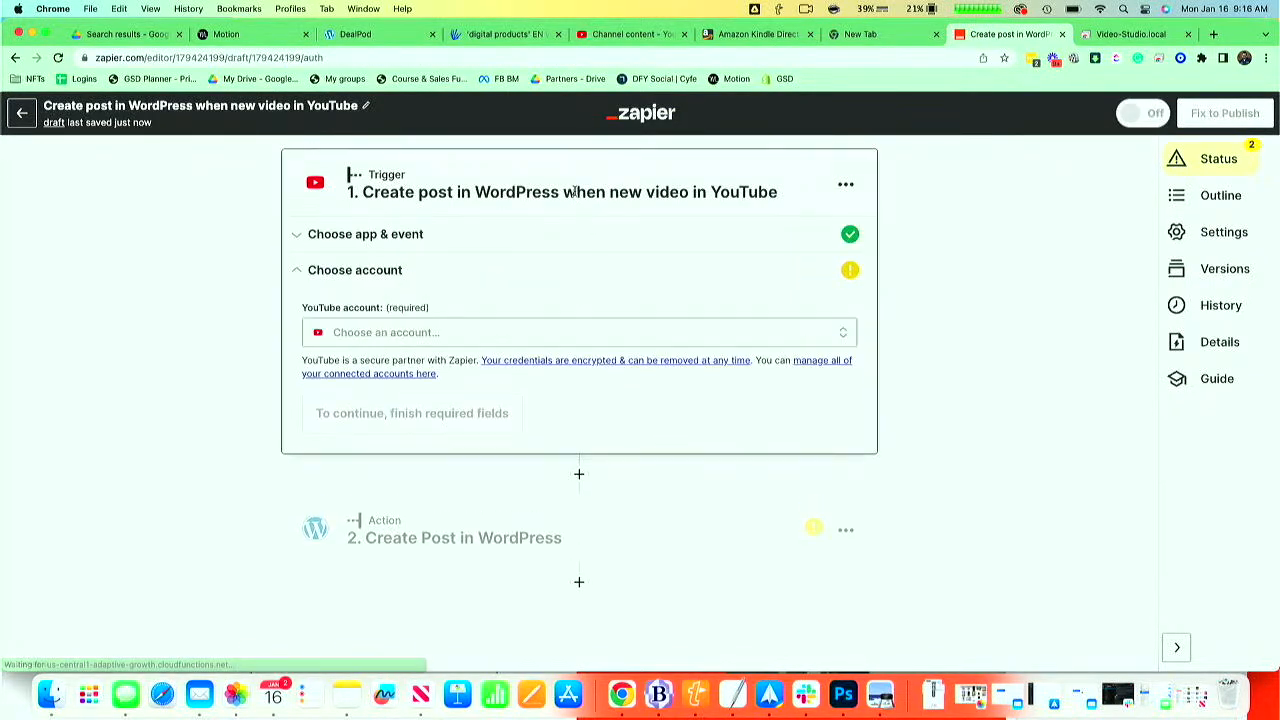
pyautogui.click(578, 332)
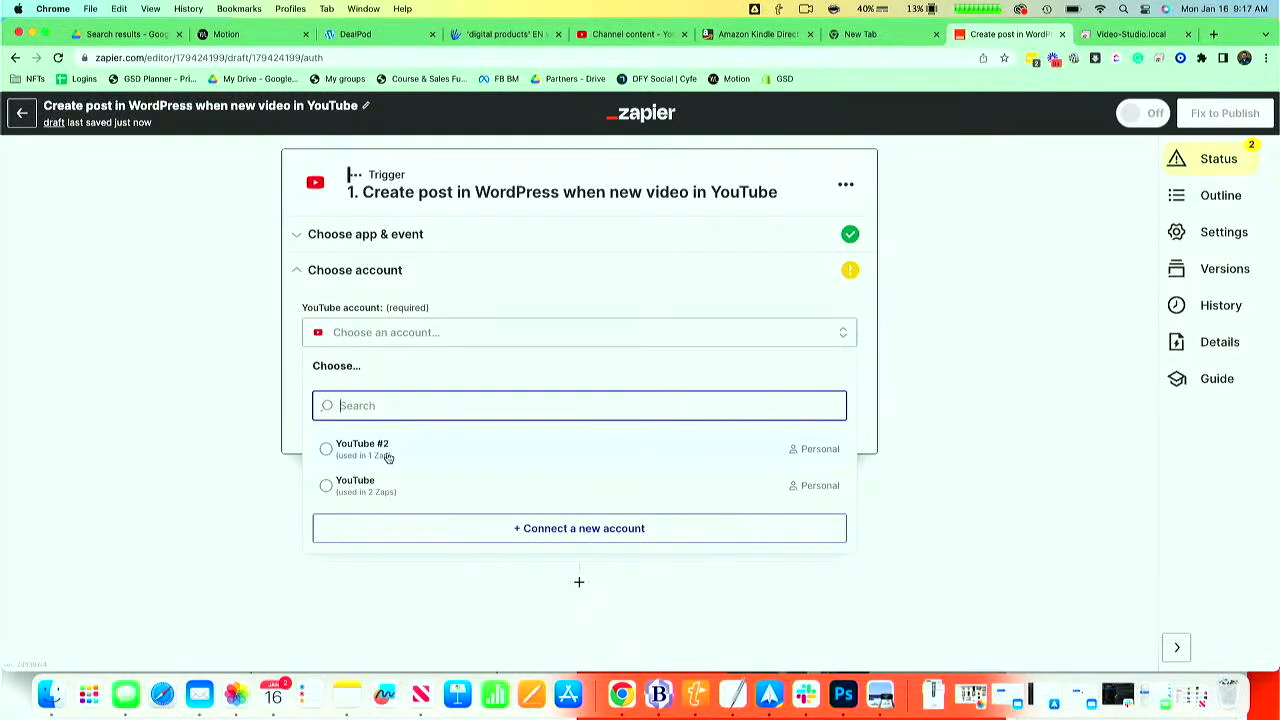
pyautogui.moveTo(408, 449)
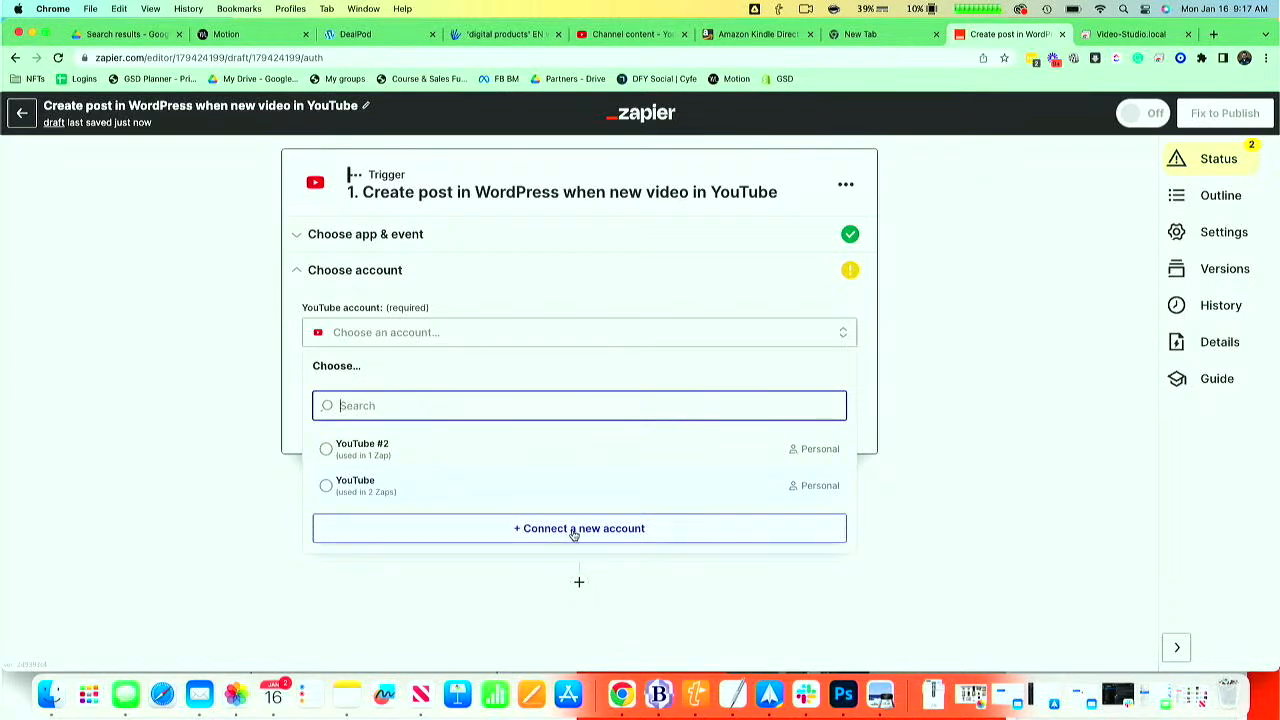
pyautogui.moveTo(410, 444)
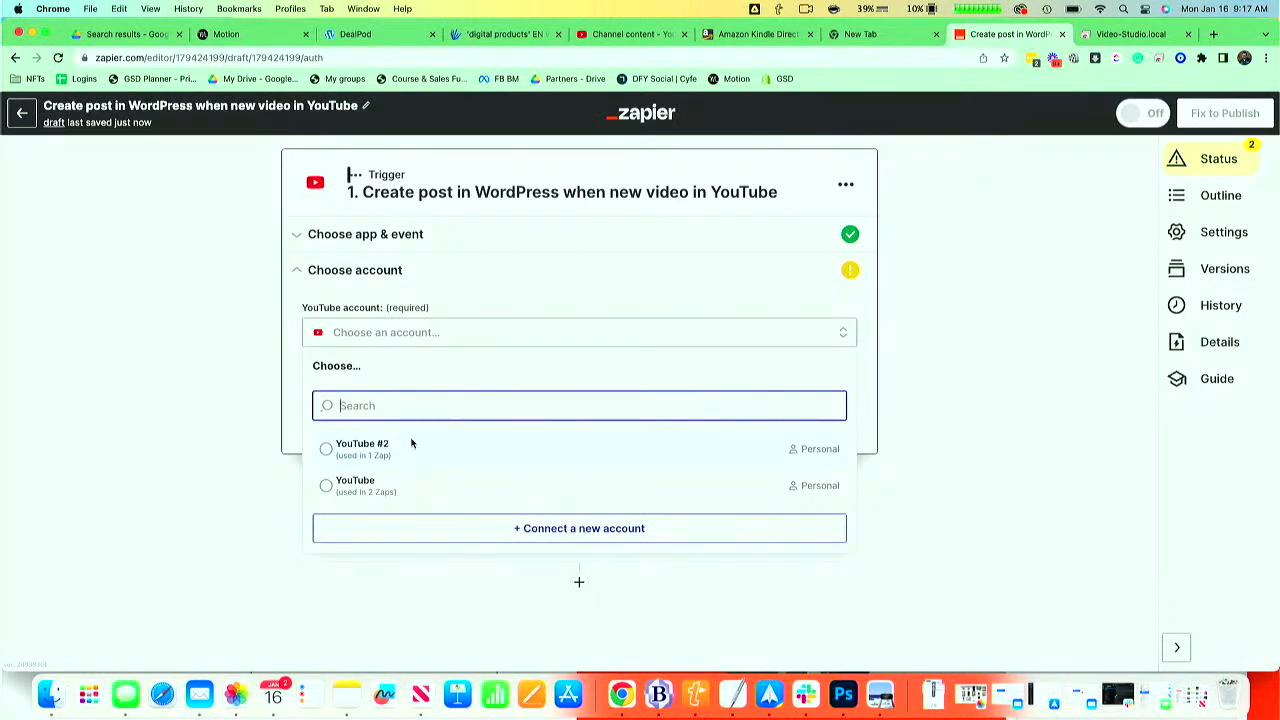
pyautogui.click(355, 485)
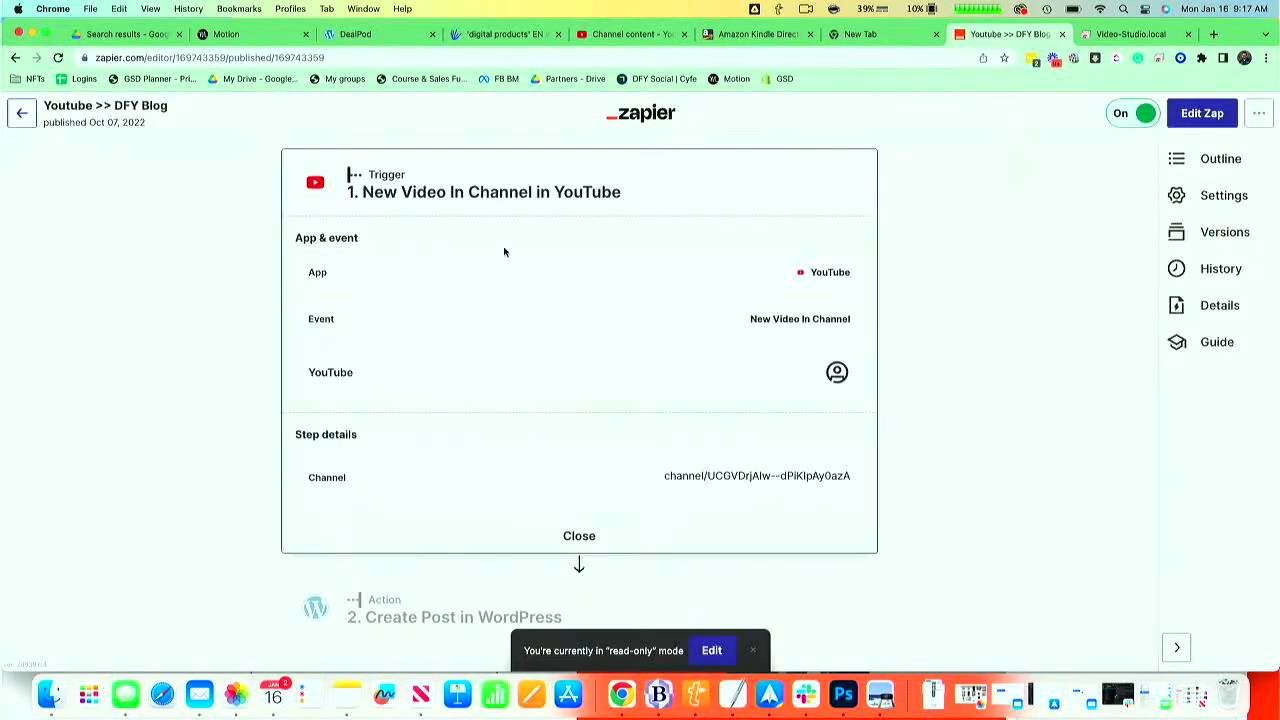
pyautogui.moveTo(826, 282)
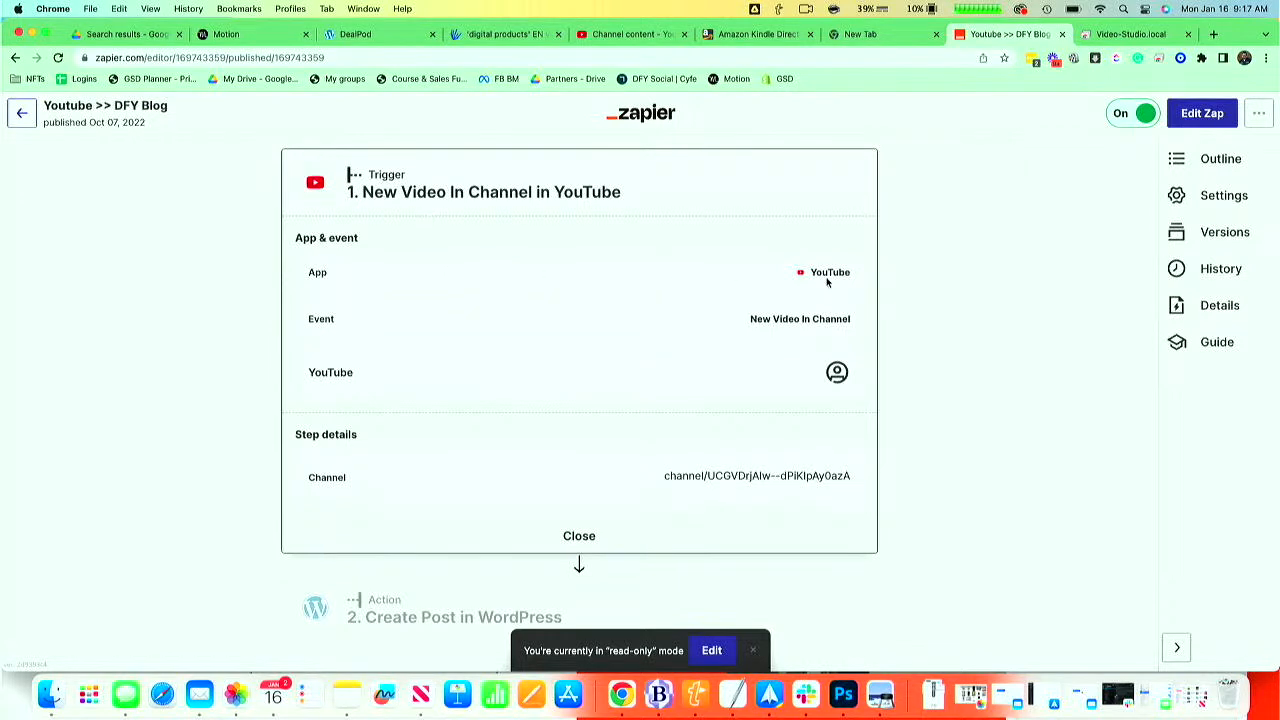
pyautogui.moveTo(786, 341)
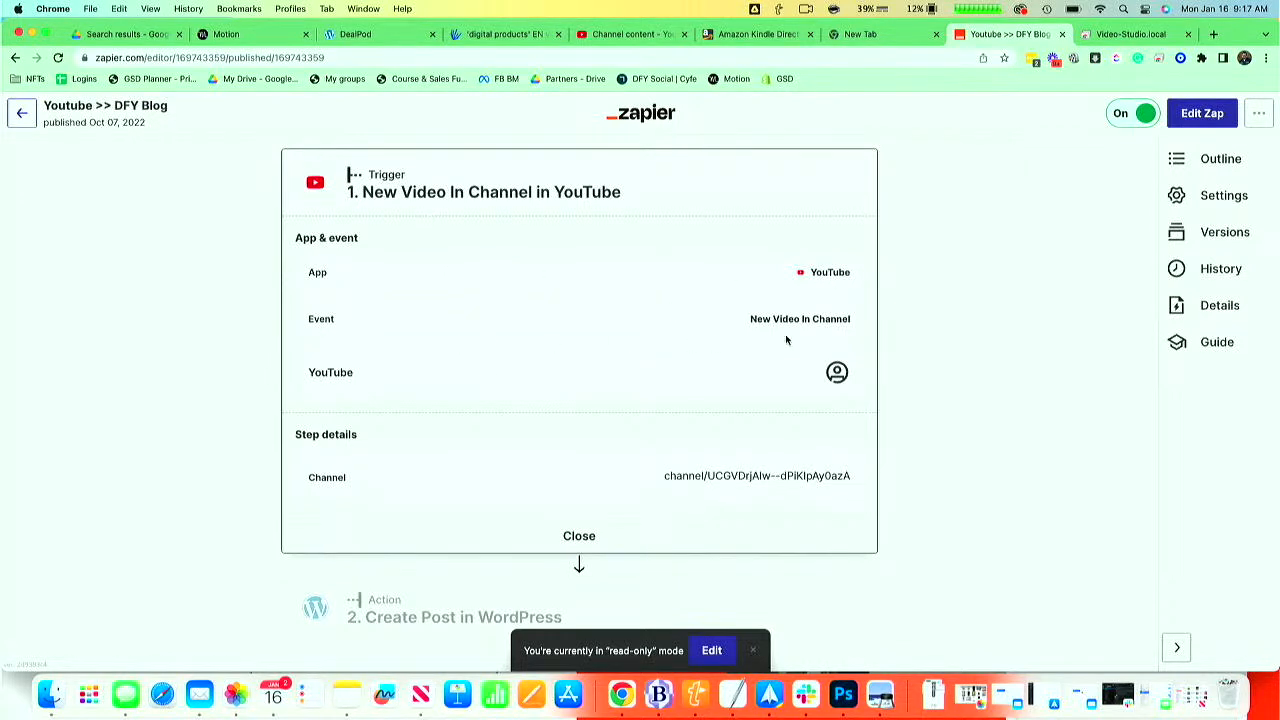
pyautogui.moveTo(545, 483)
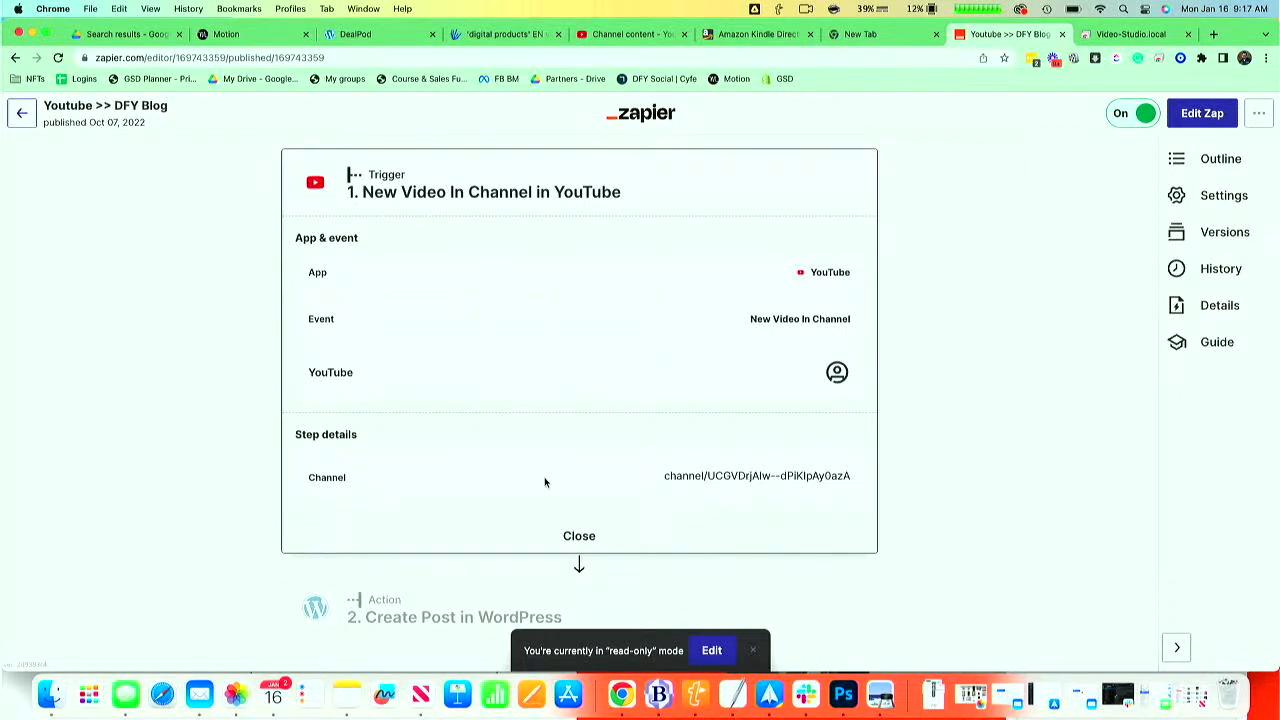
# Check the DFY Blog trigger's channel ID, then view the WordPress Create Post step
pyautogui.scroll(3)
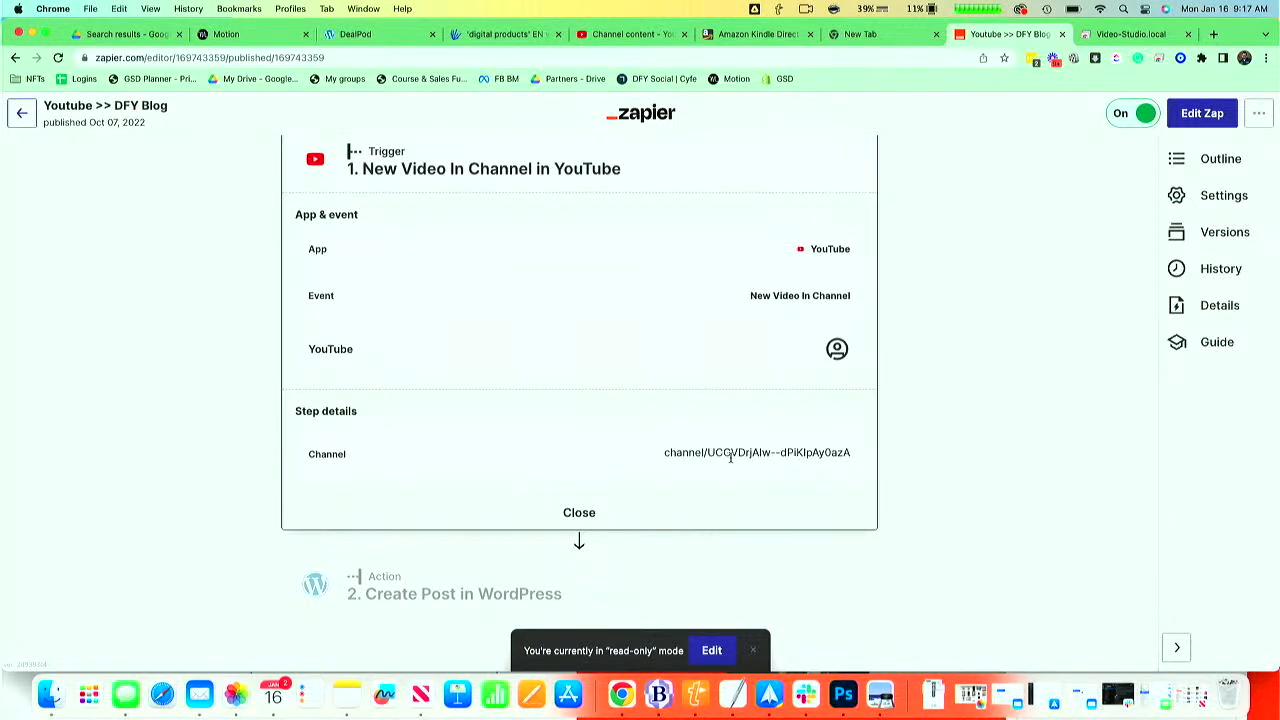
pyautogui.doubleClick(778, 452)
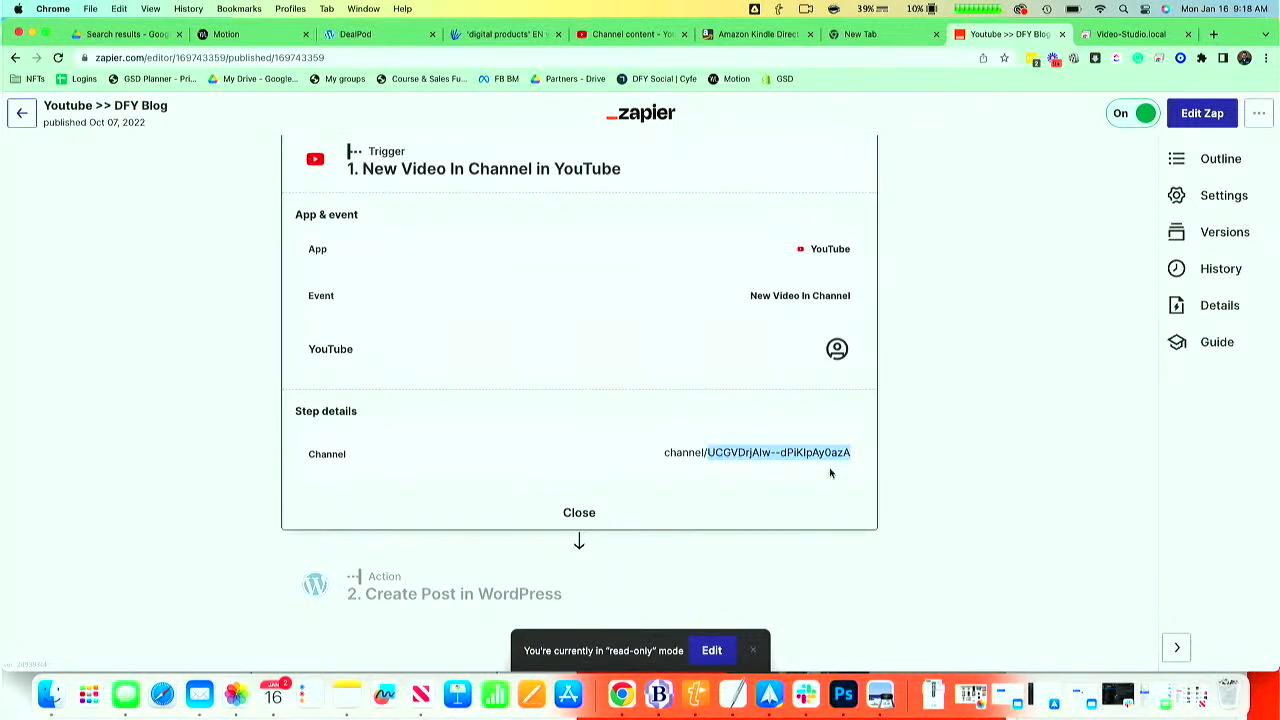
pyautogui.click(579, 512)
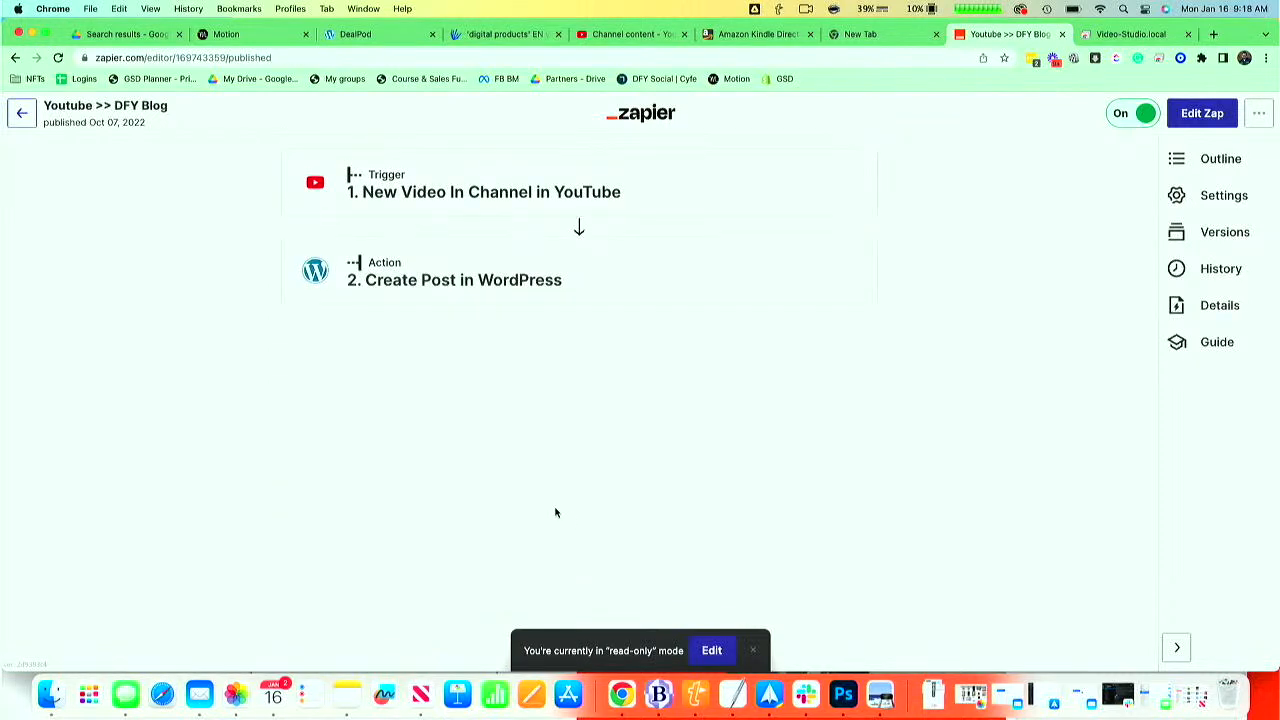
pyautogui.click(454, 279)
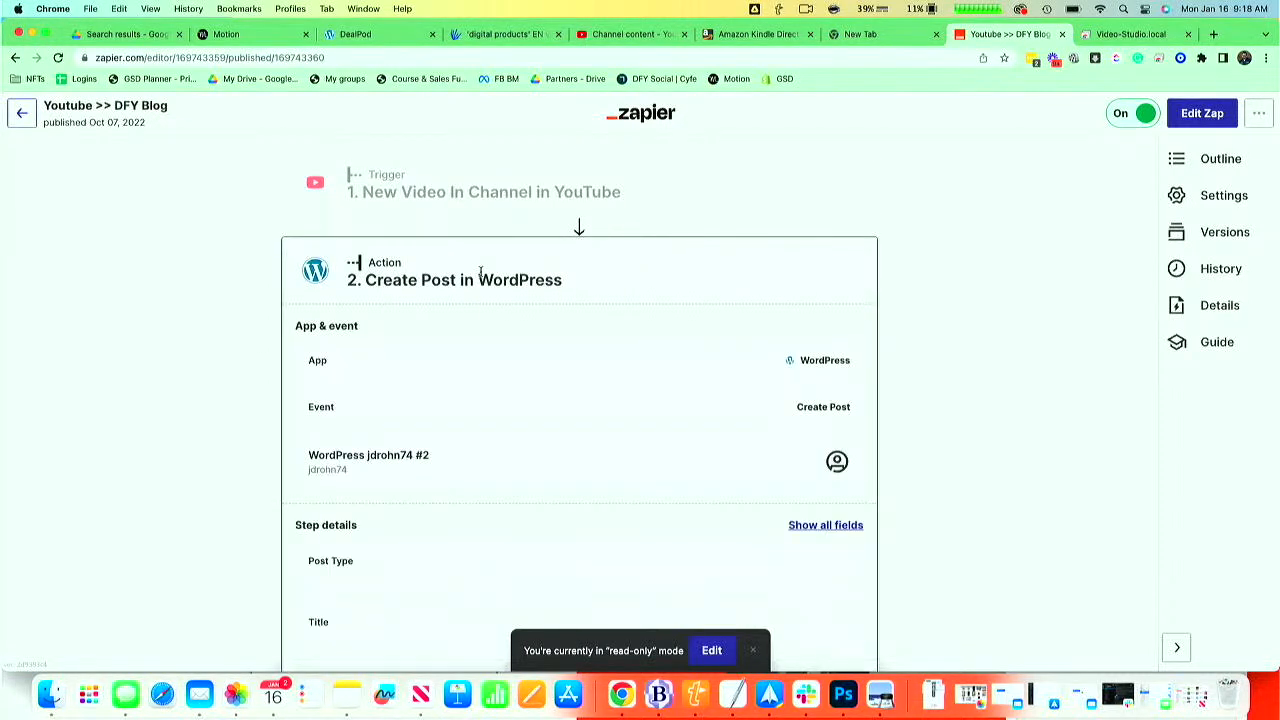
# Scroll through the Create Post fields: post type, title, content, author, comments, Podcast category
pyautogui.scroll(-3)
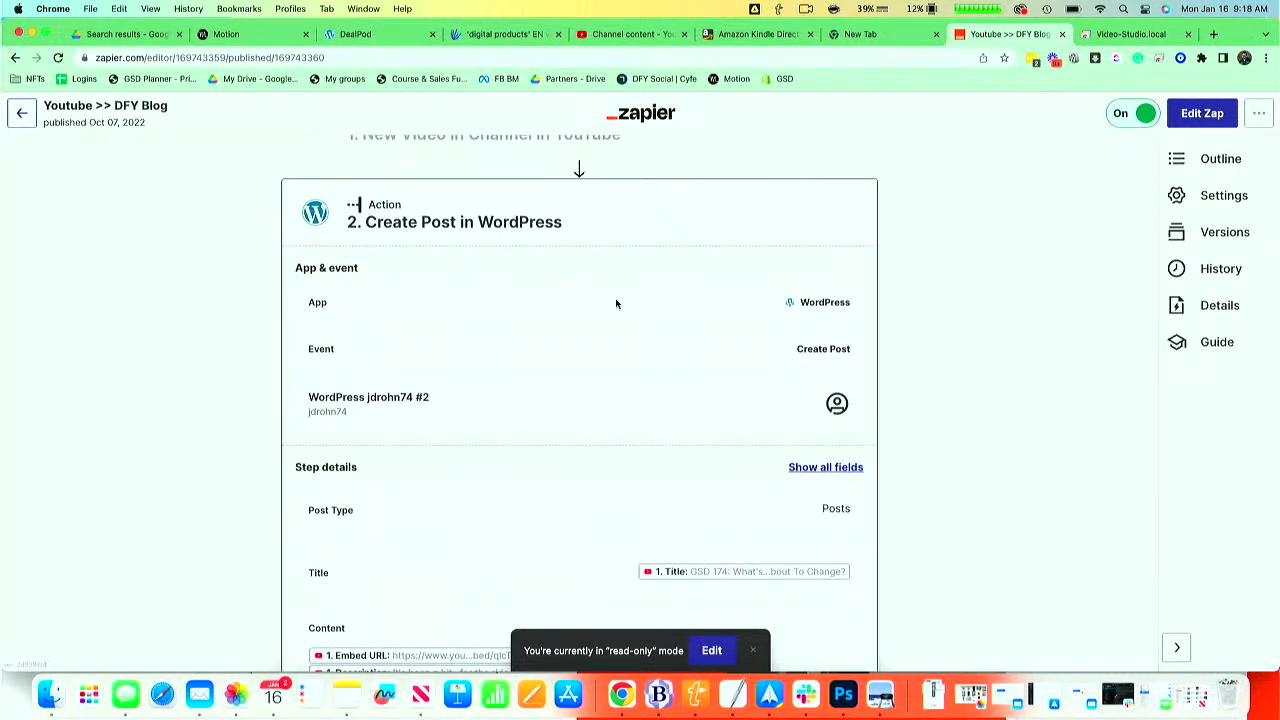
pyautogui.moveTo(585, 376)
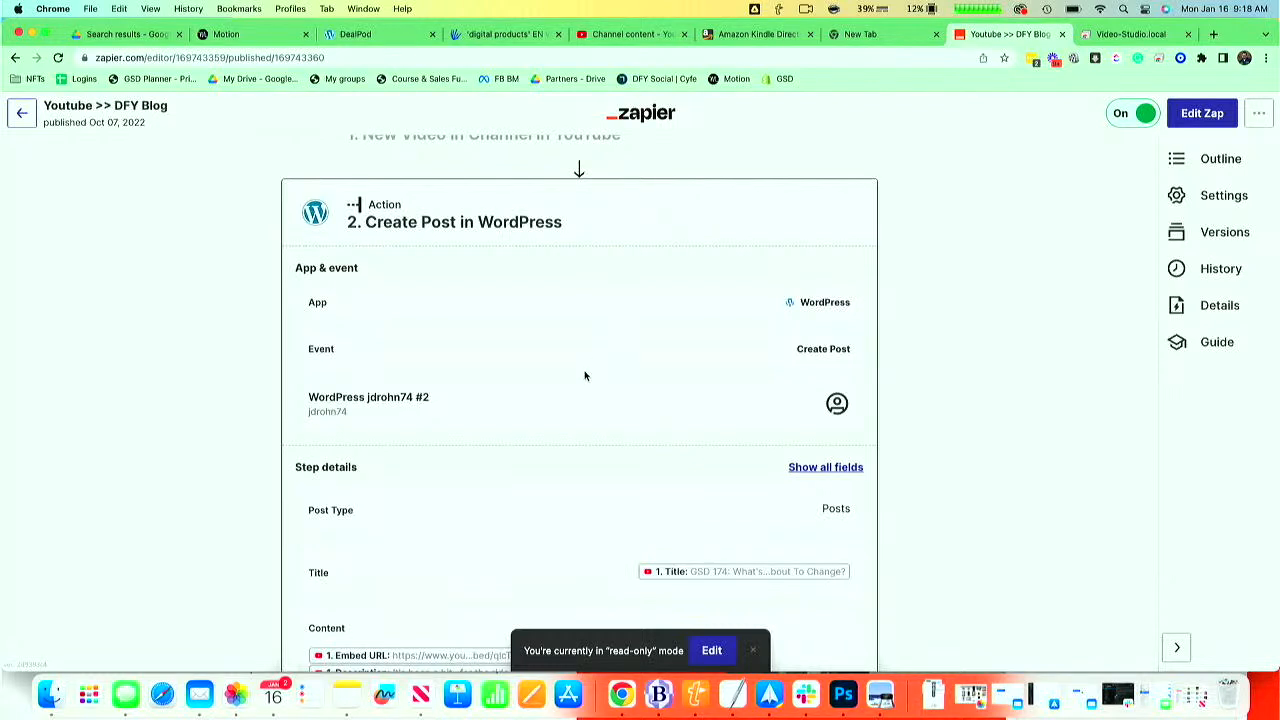
pyautogui.scroll(-3)
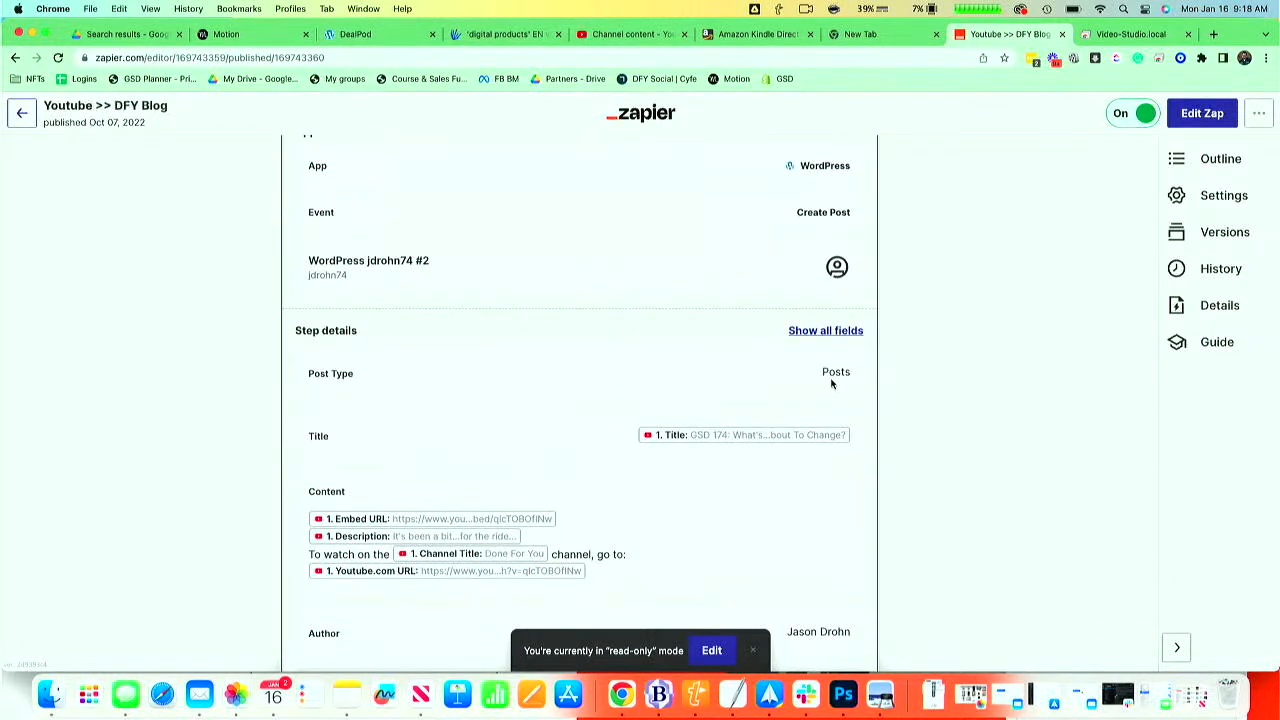
pyautogui.scroll(-3)
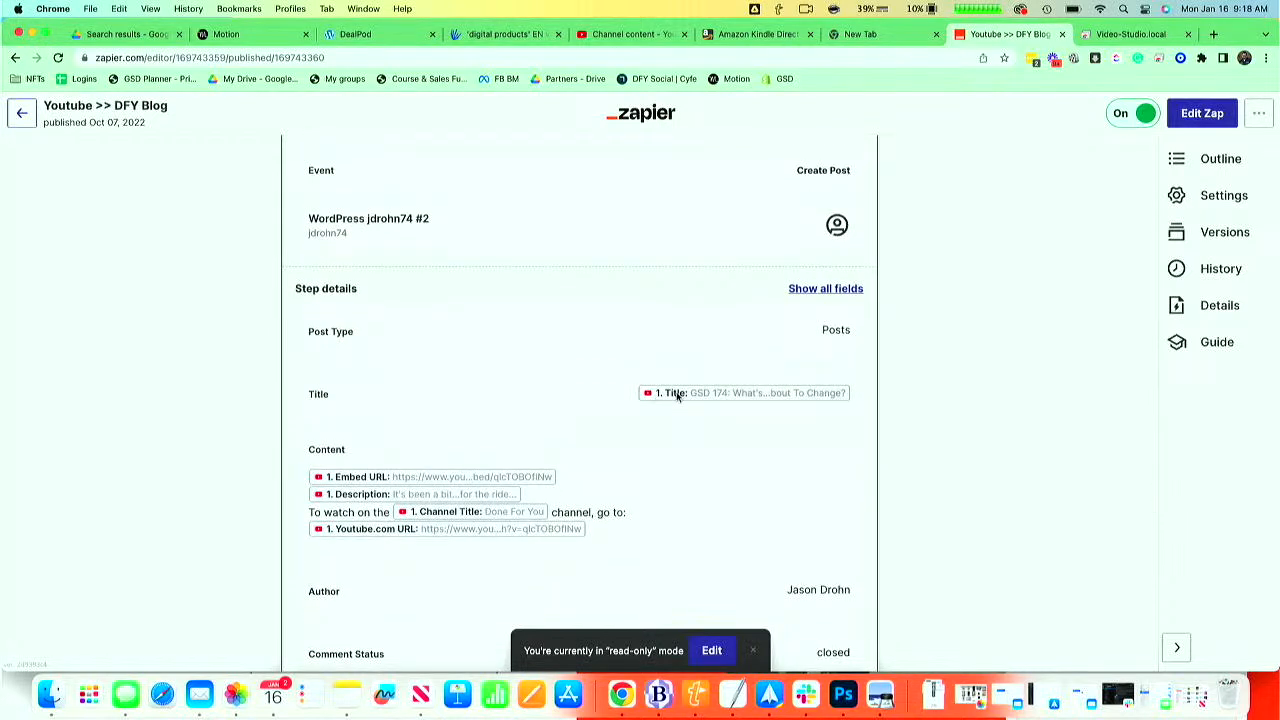
pyautogui.moveTo(650, 397)
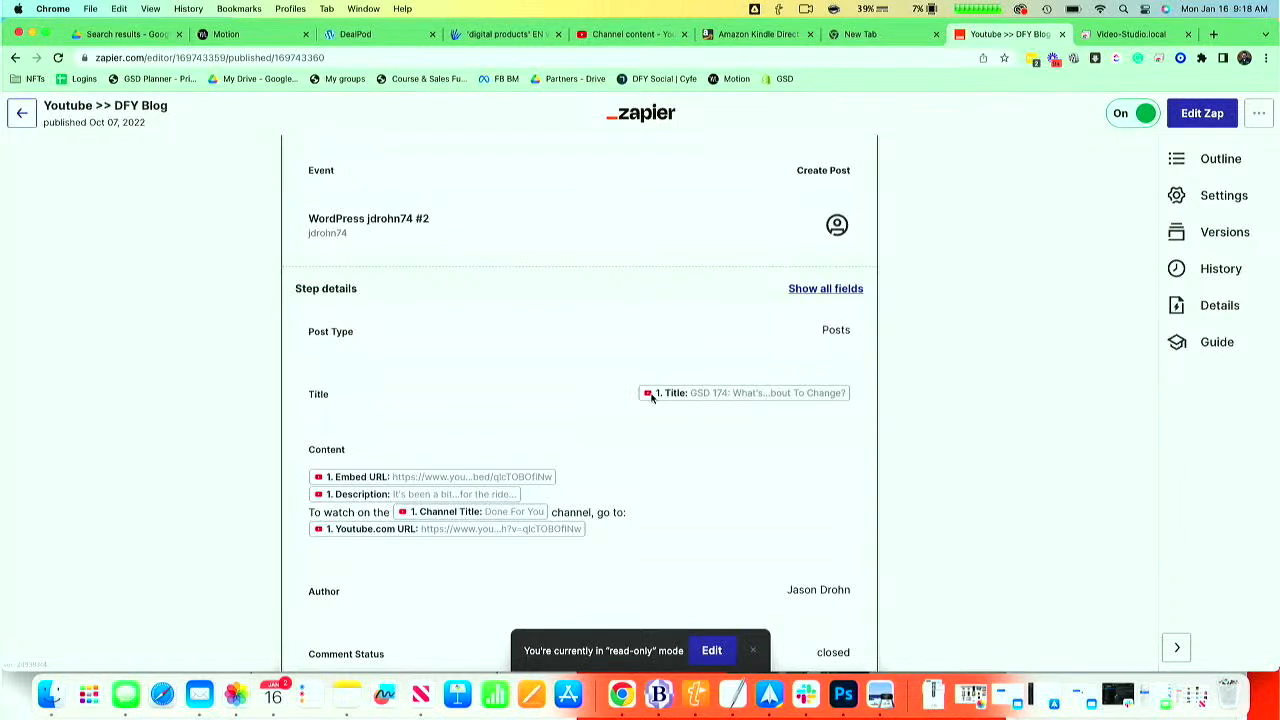
pyautogui.scroll(-3)
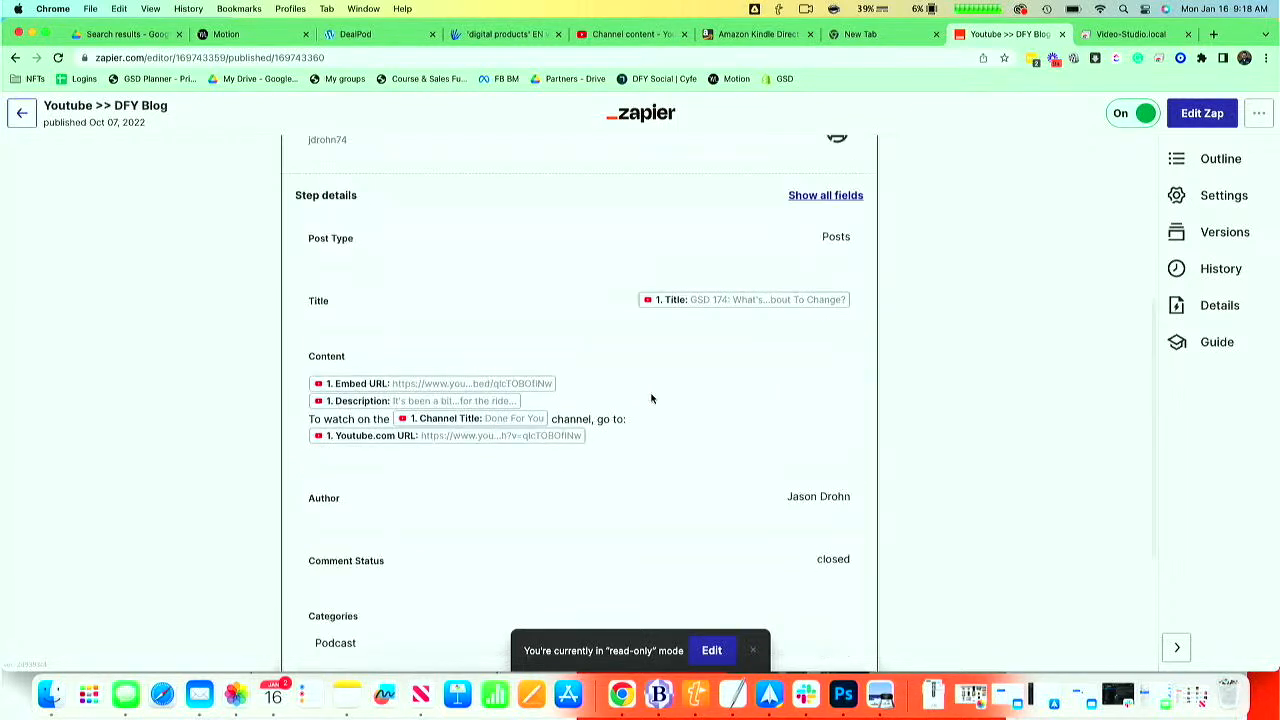
pyautogui.moveTo(544, 395)
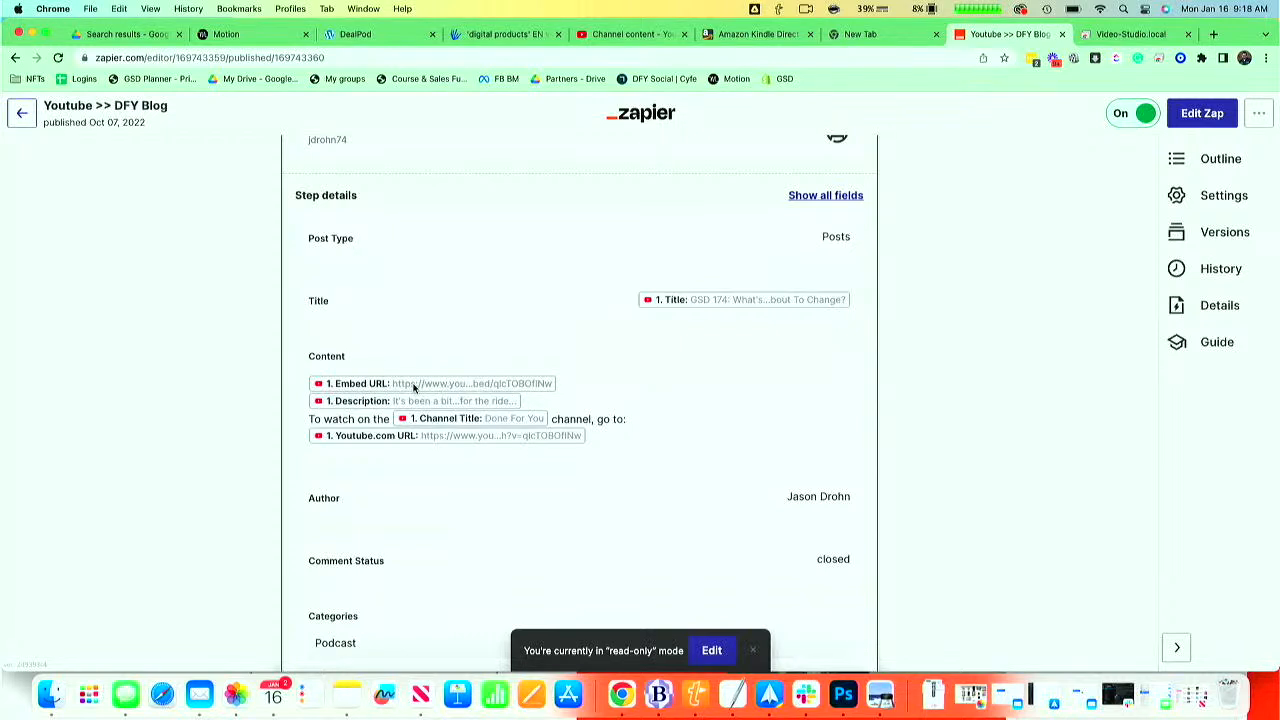
pyautogui.moveTo(517, 375)
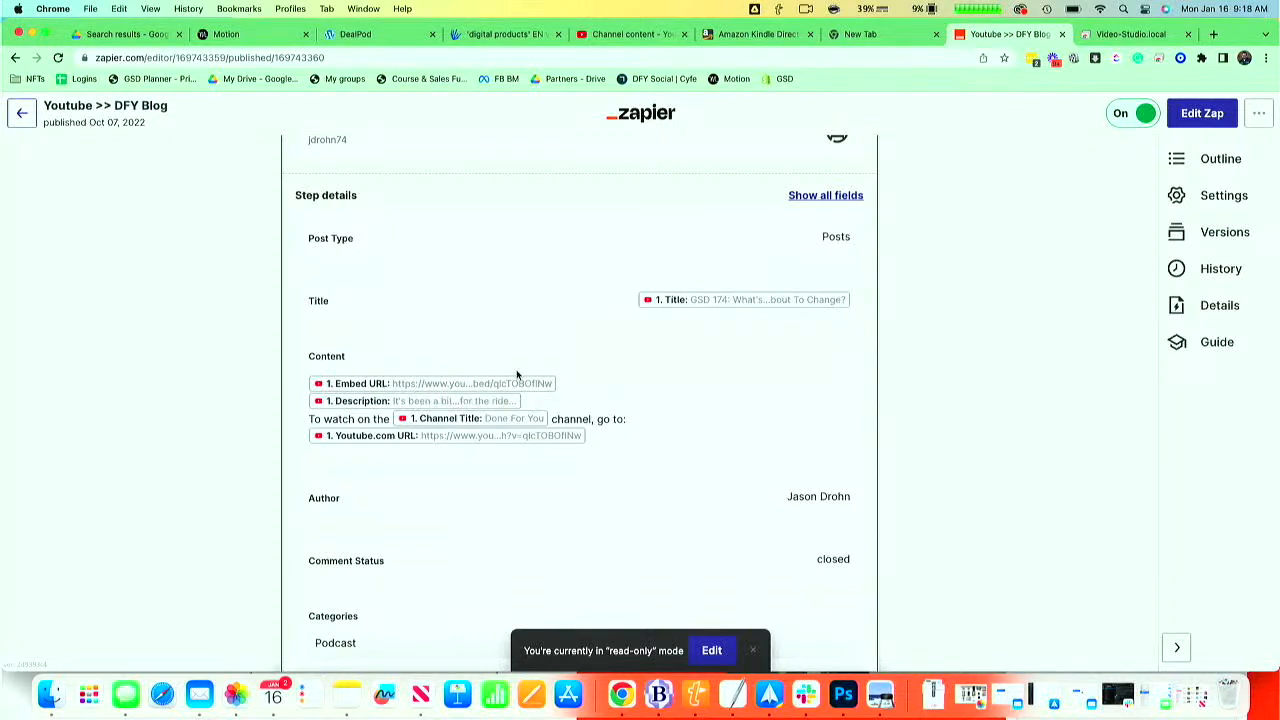
pyautogui.moveTo(615, 370)
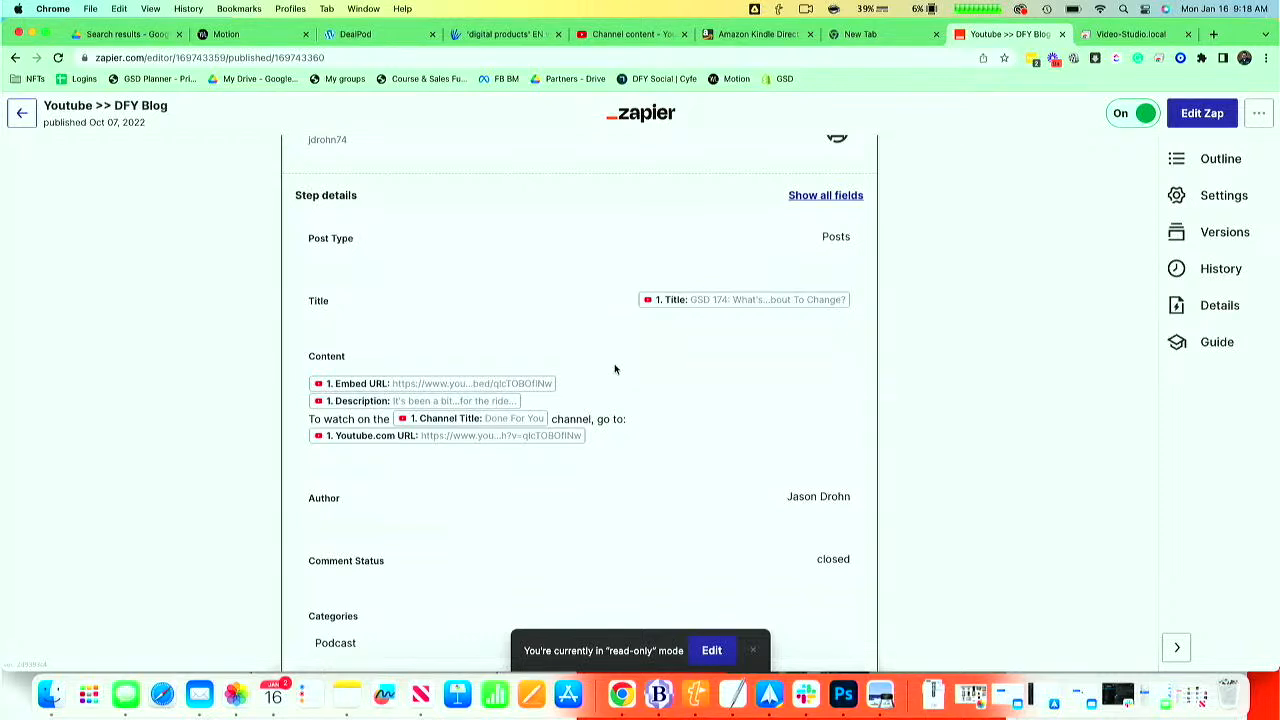
pyautogui.moveTo(388, 383)
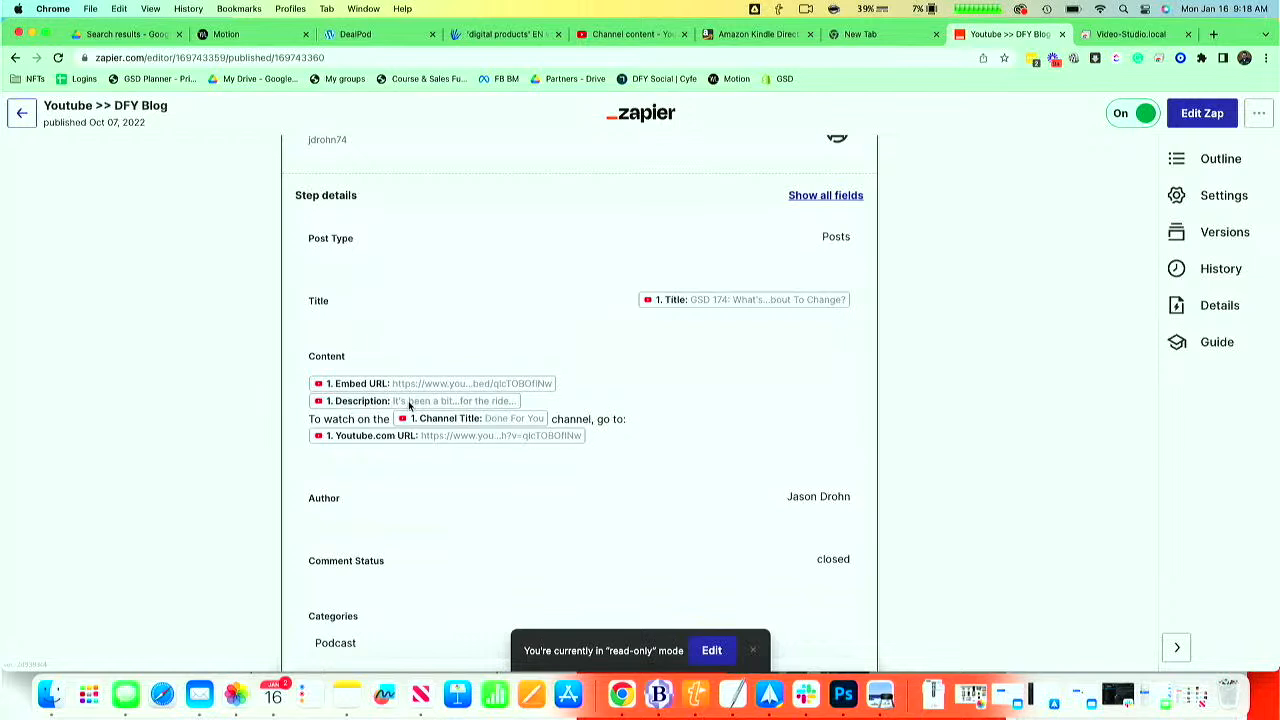
pyautogui.moveTo(453, 401)
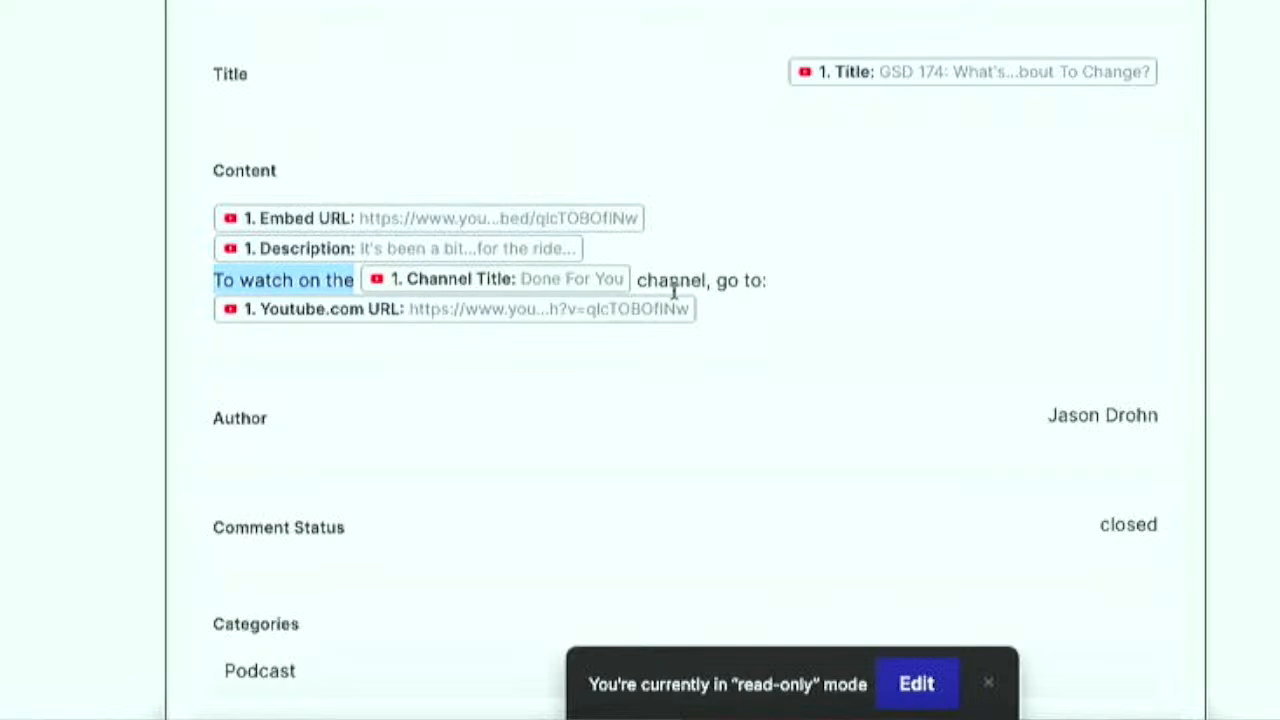
pyautogui.moveTo(388, 318)
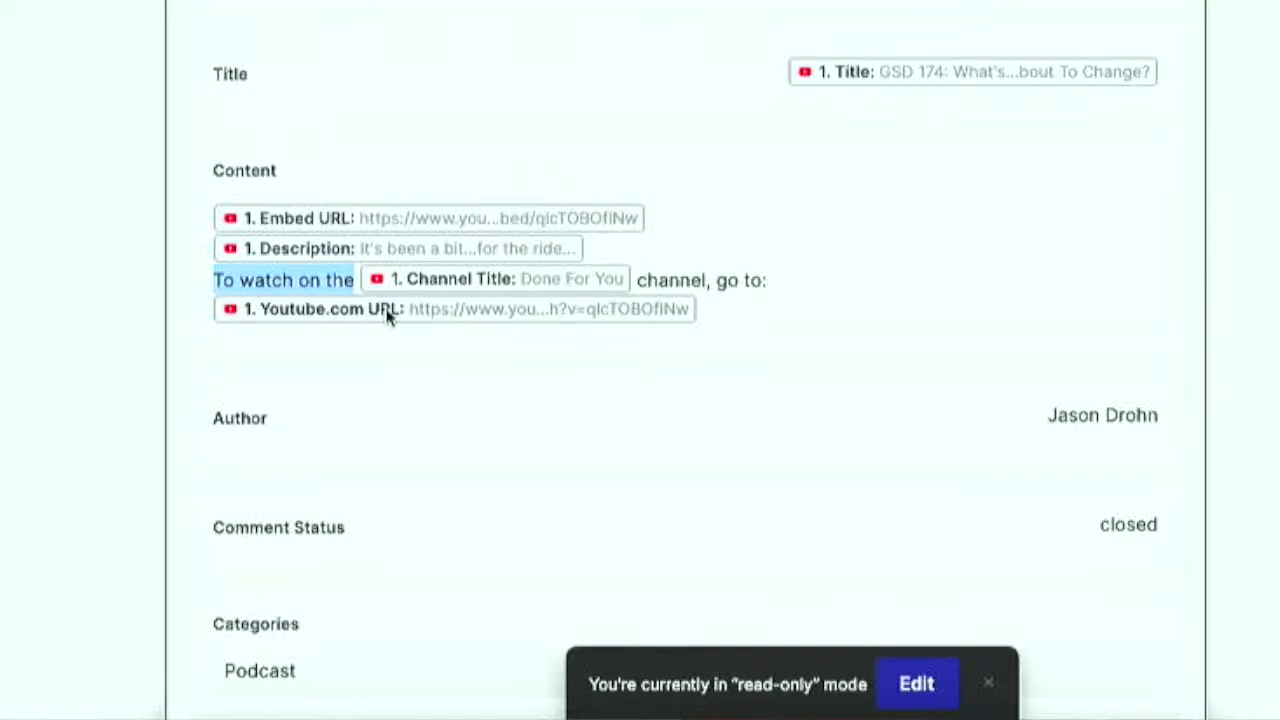
pyautogui.moveTo(705, 332)
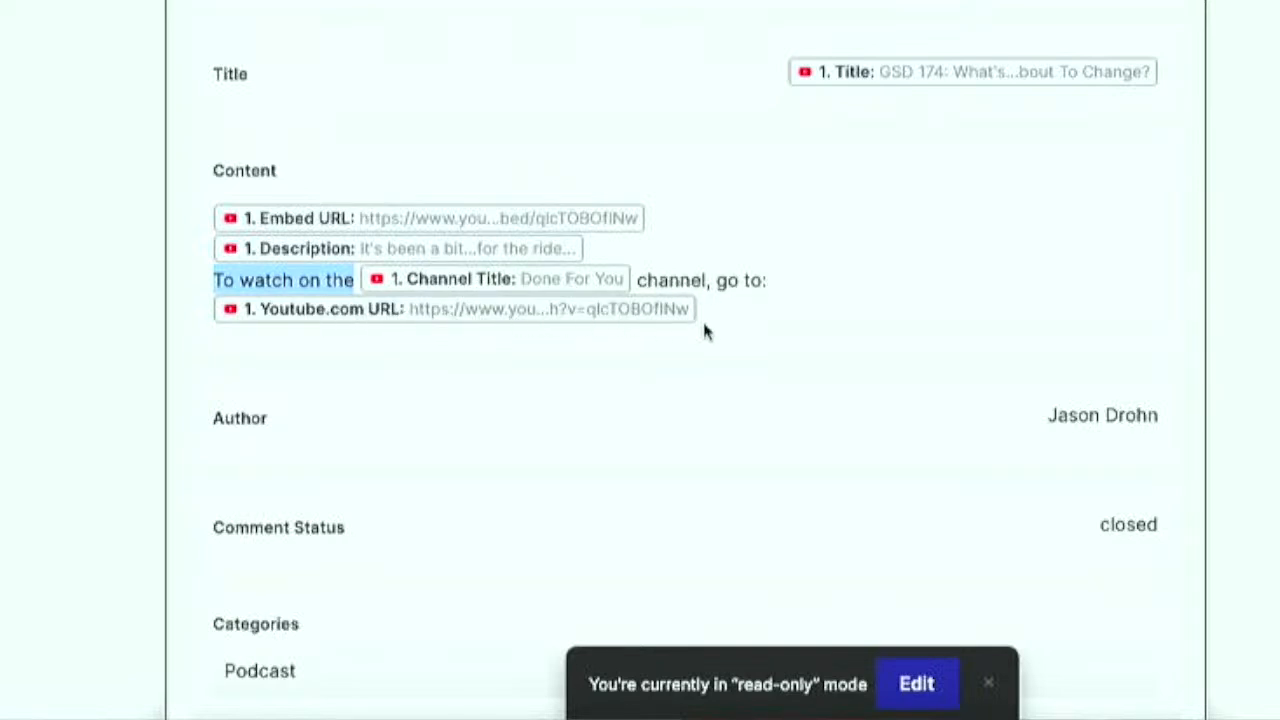
pyautogui.moveTo(744, 332)
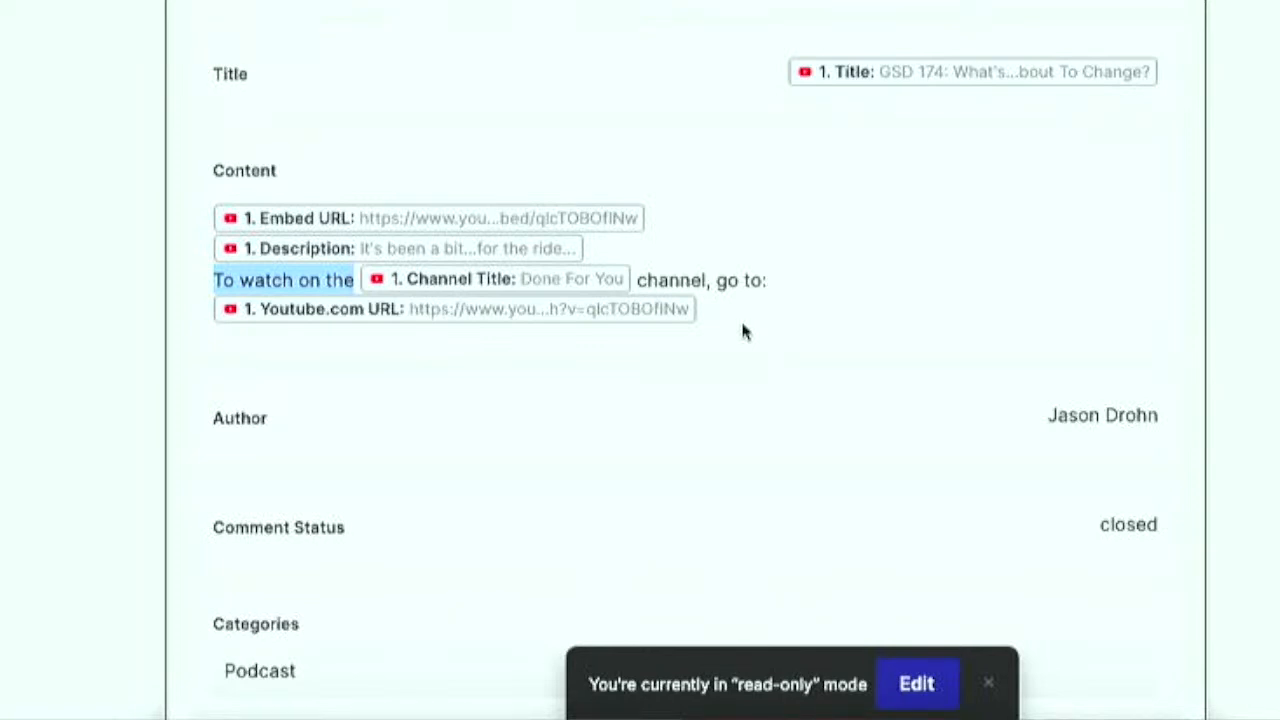
pyautogui.scroll(-3)
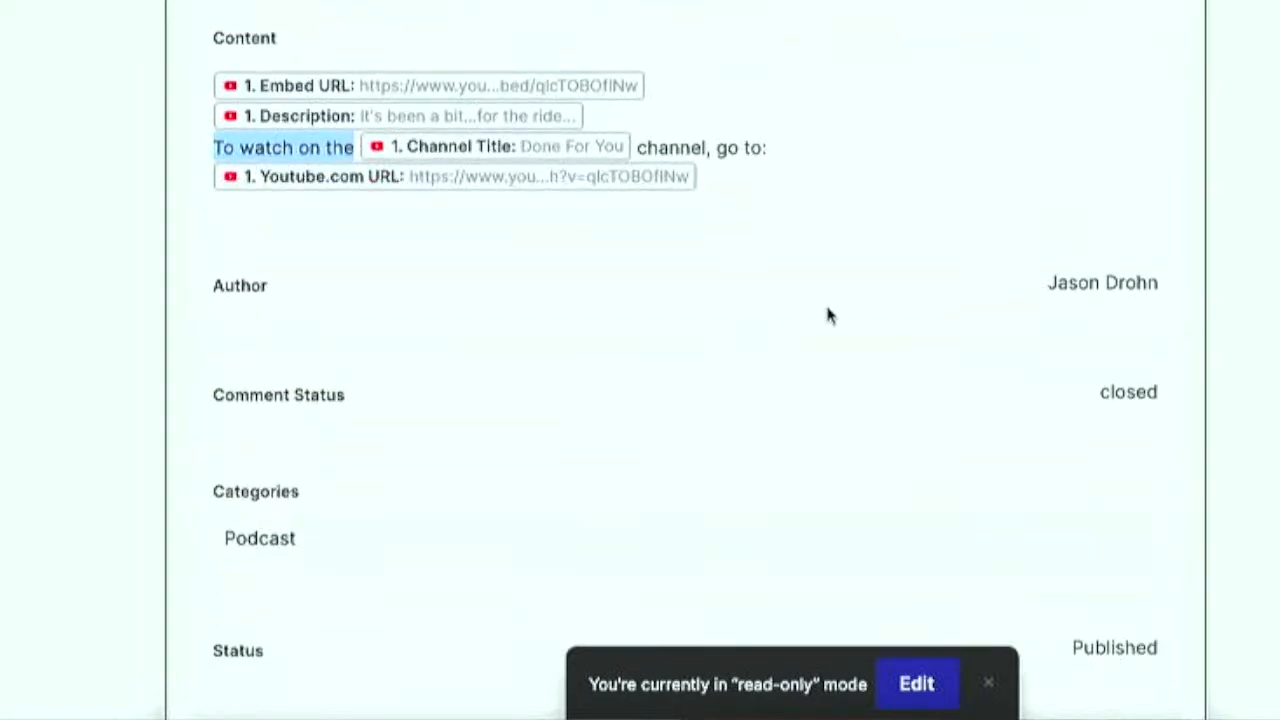
pyautogui.moveTo(1065, 410)
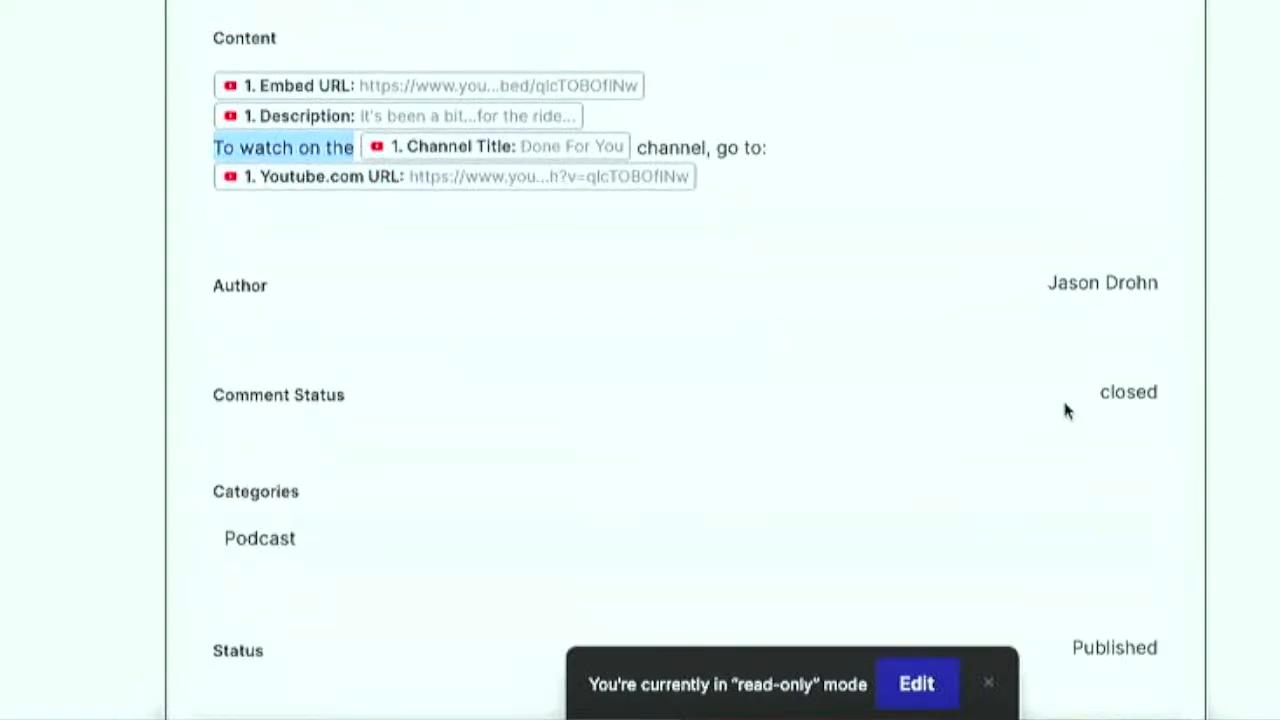
pyautogui.scroll(-3)
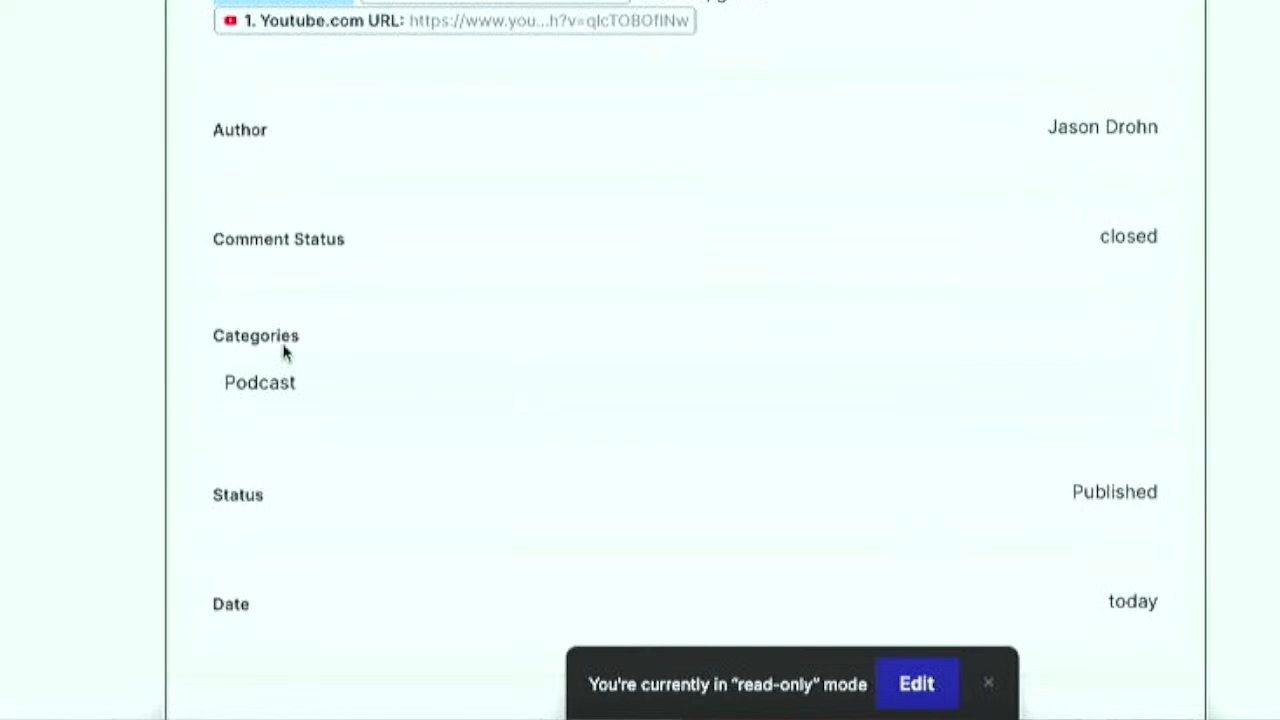
pyautogui.moveTo(308, 395)
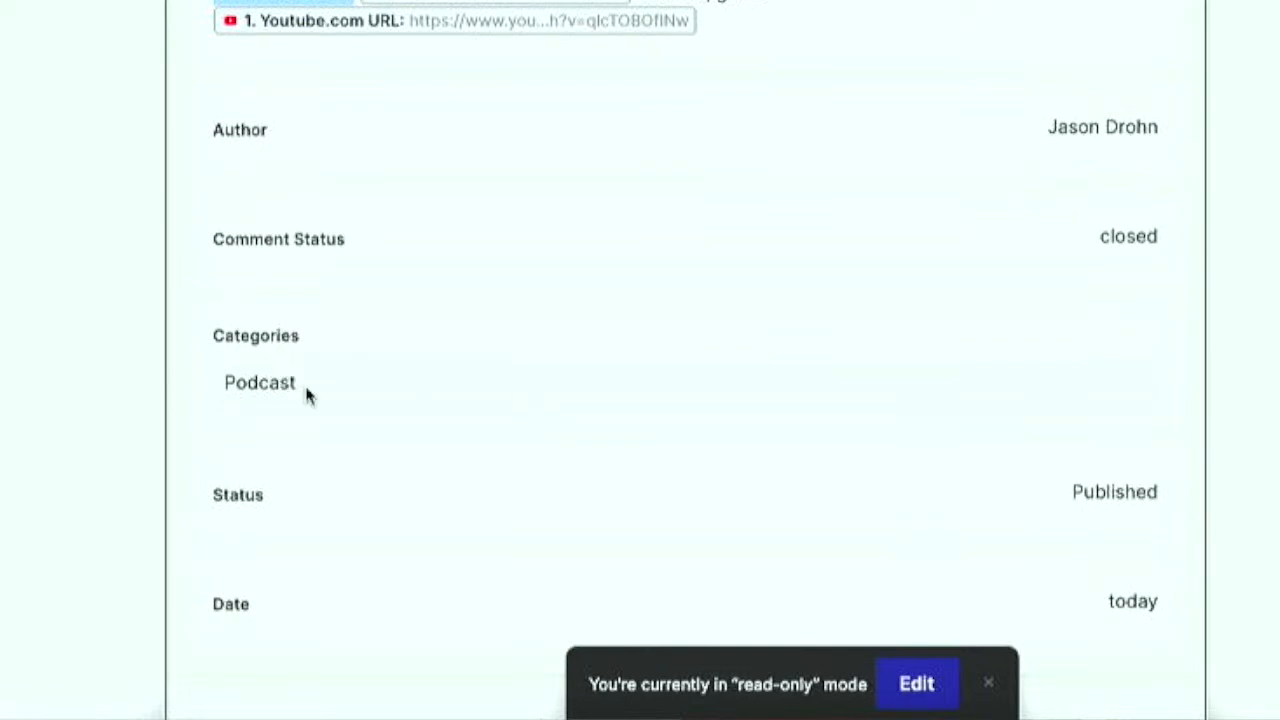
pyautogui.scroll(-3)
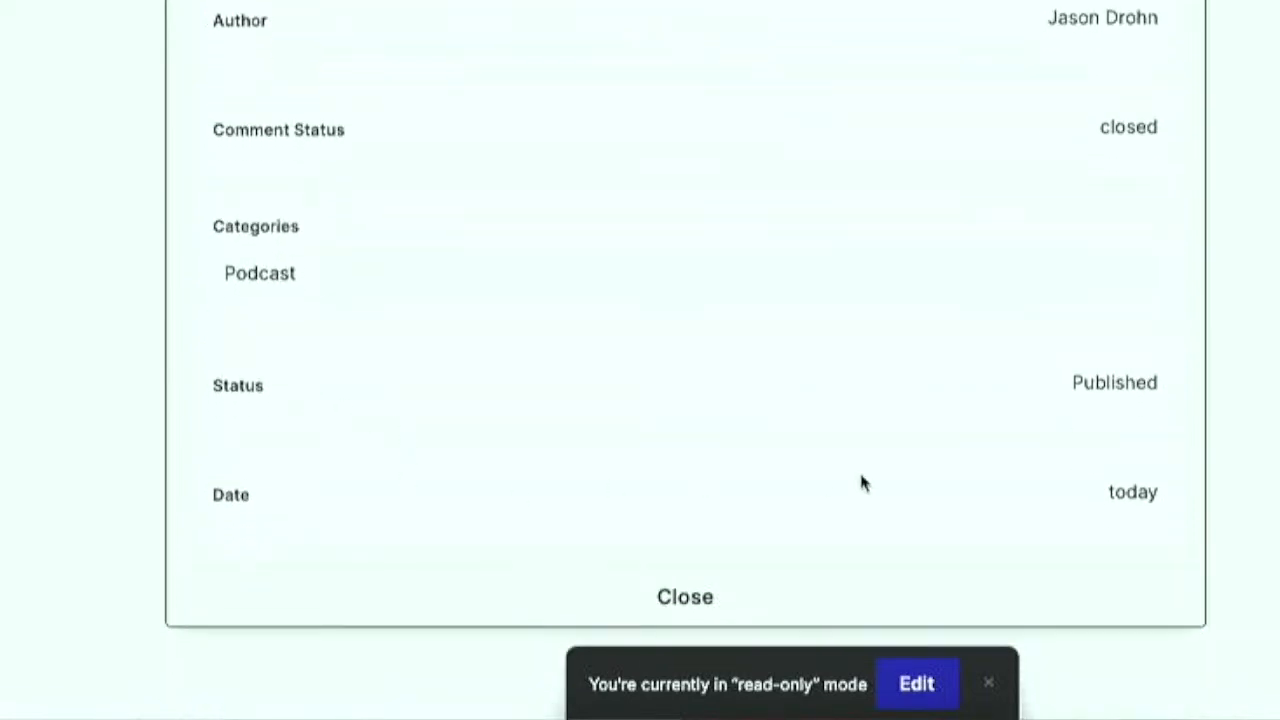
pyautogui.moveTo(1132, 500)
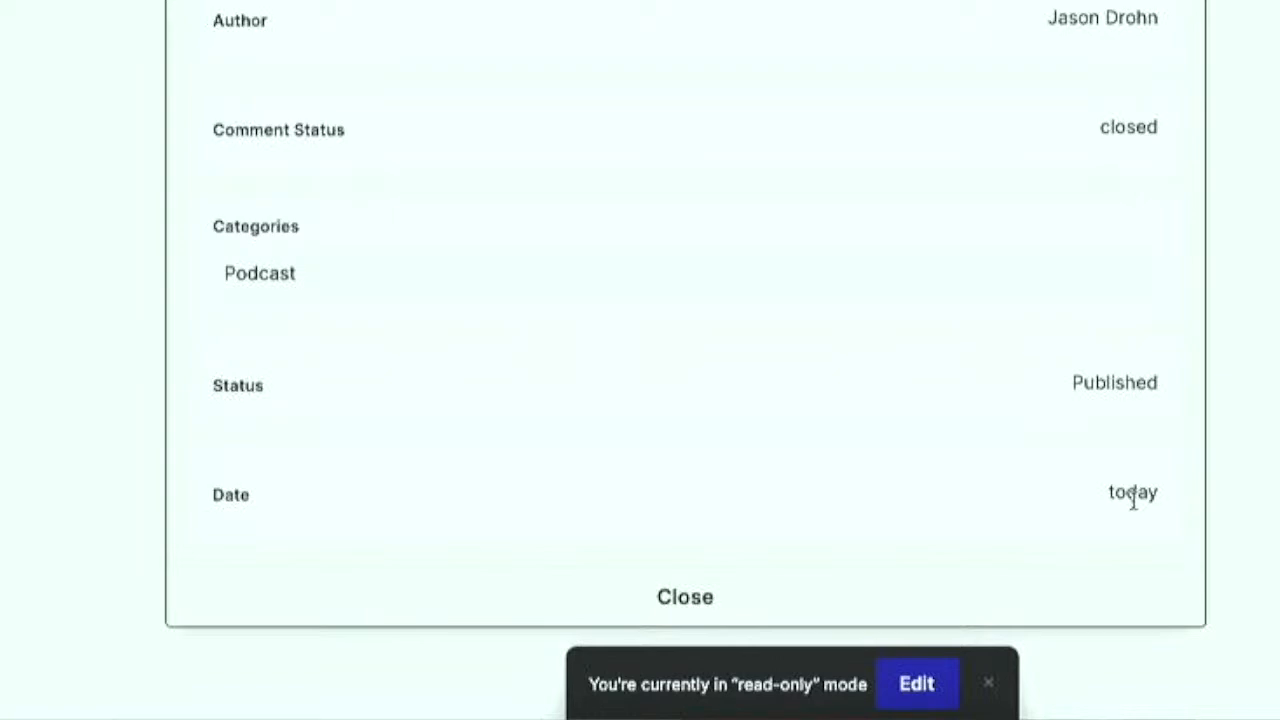
pyautogui.scroll(3)
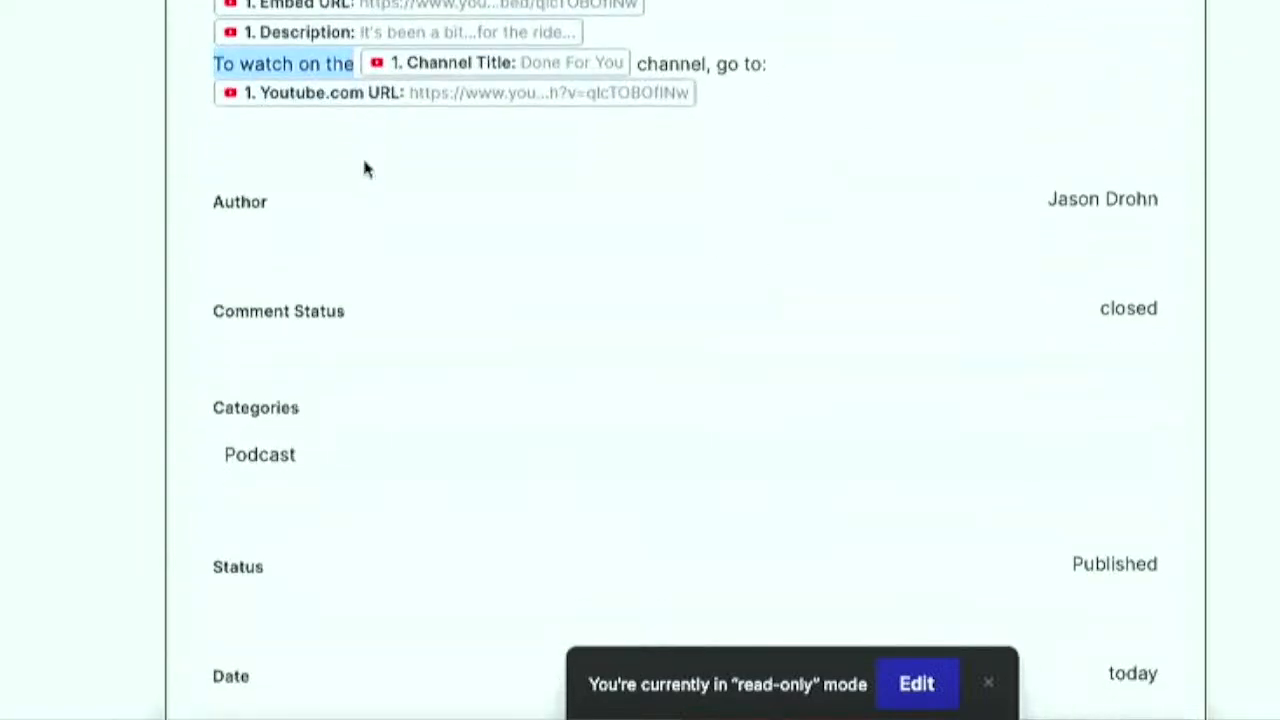
pyautogui.scroll(-3)
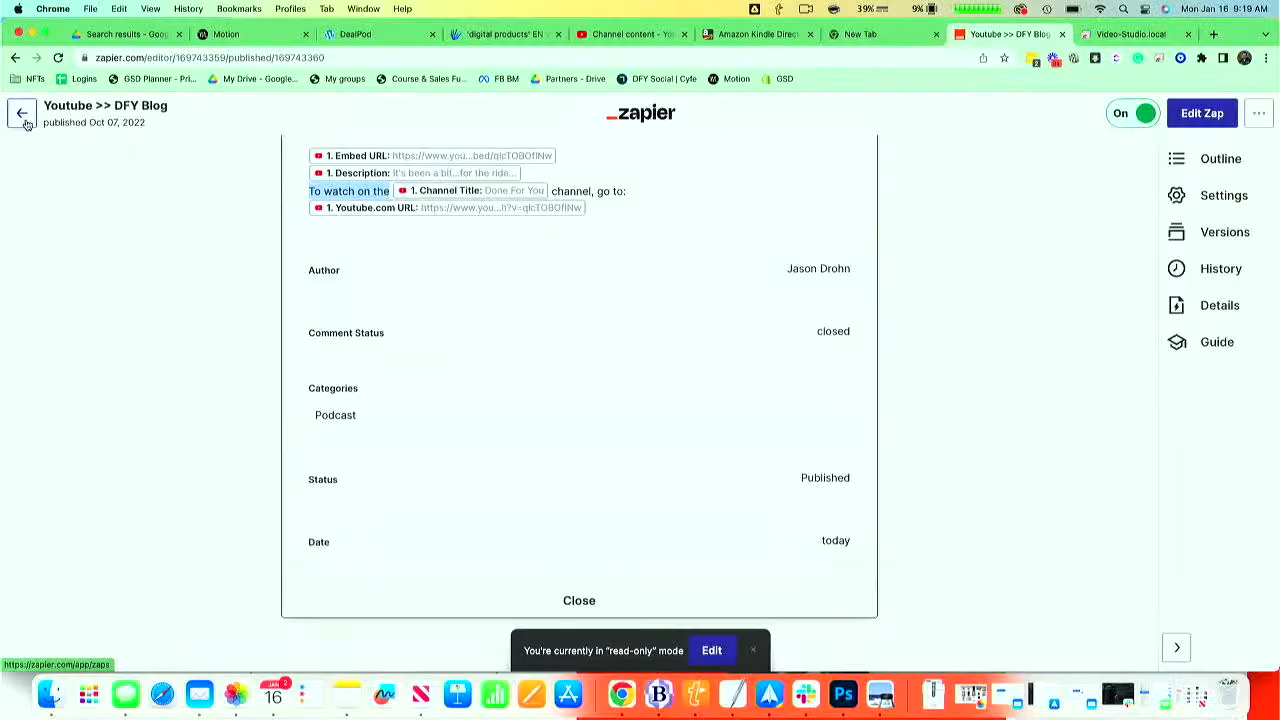
# Leave the DFY Blog zap and start a new zap with YouTube as trigger app
pyautogui.click(22, 112)
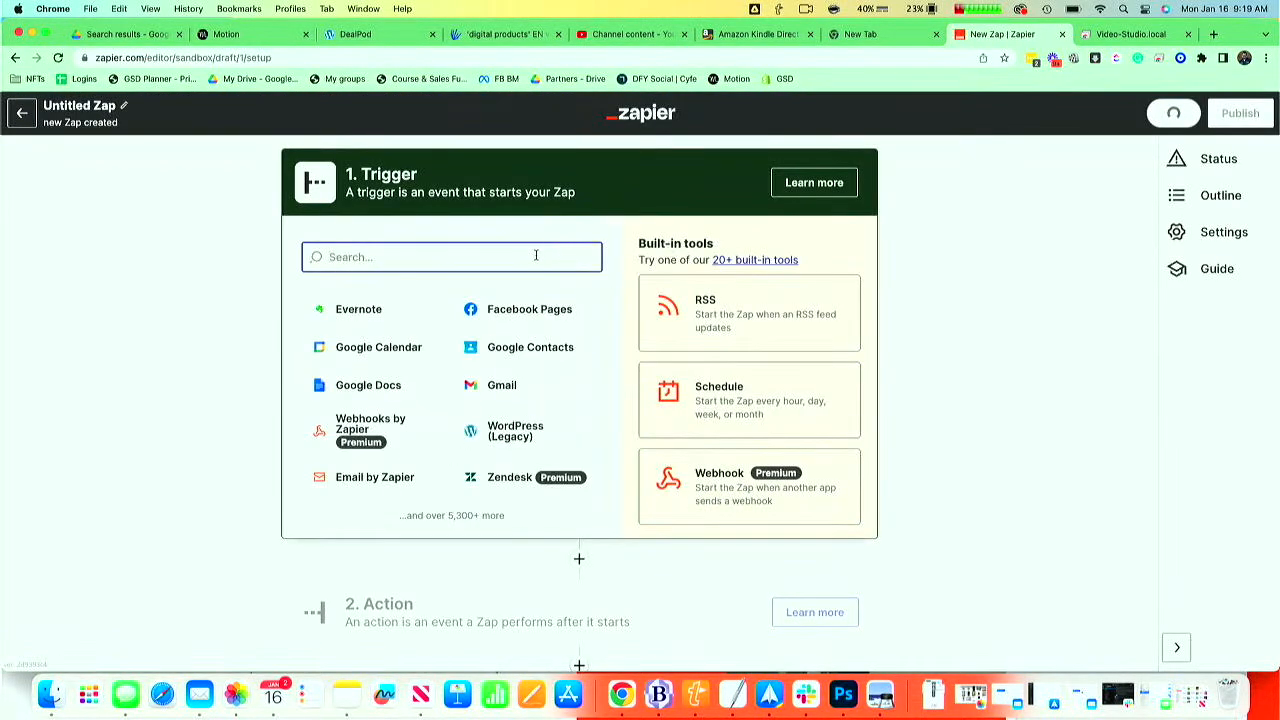
pyautogui.write('yout')
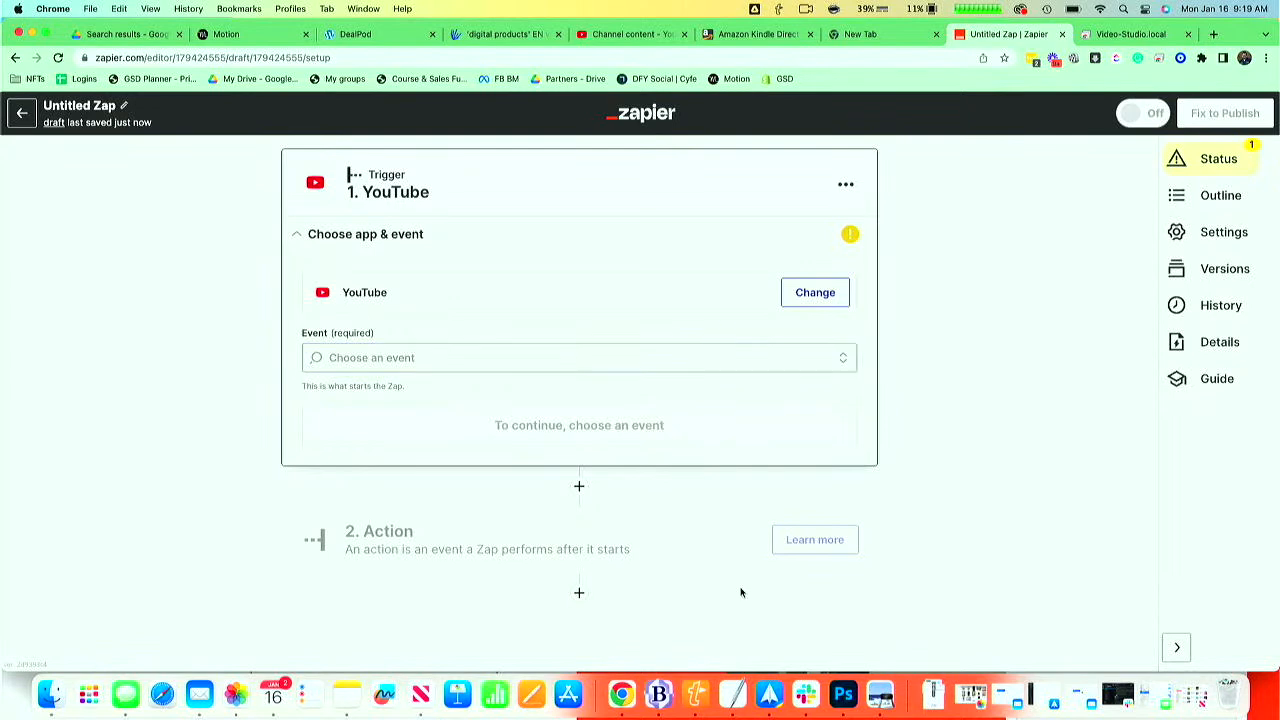
pyautogui.click(22, 112)
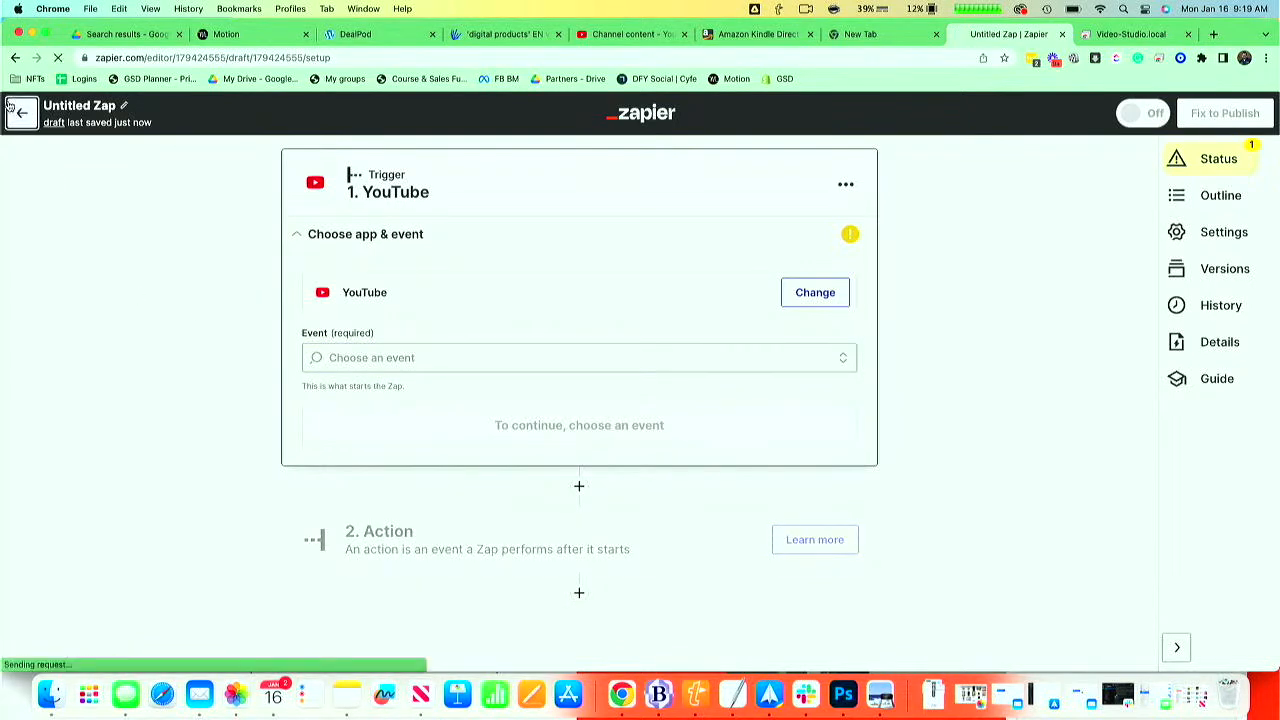
# Return to the Zaps home list, opening and then dismissing the Create menu
pyautogui.click(22, 112)
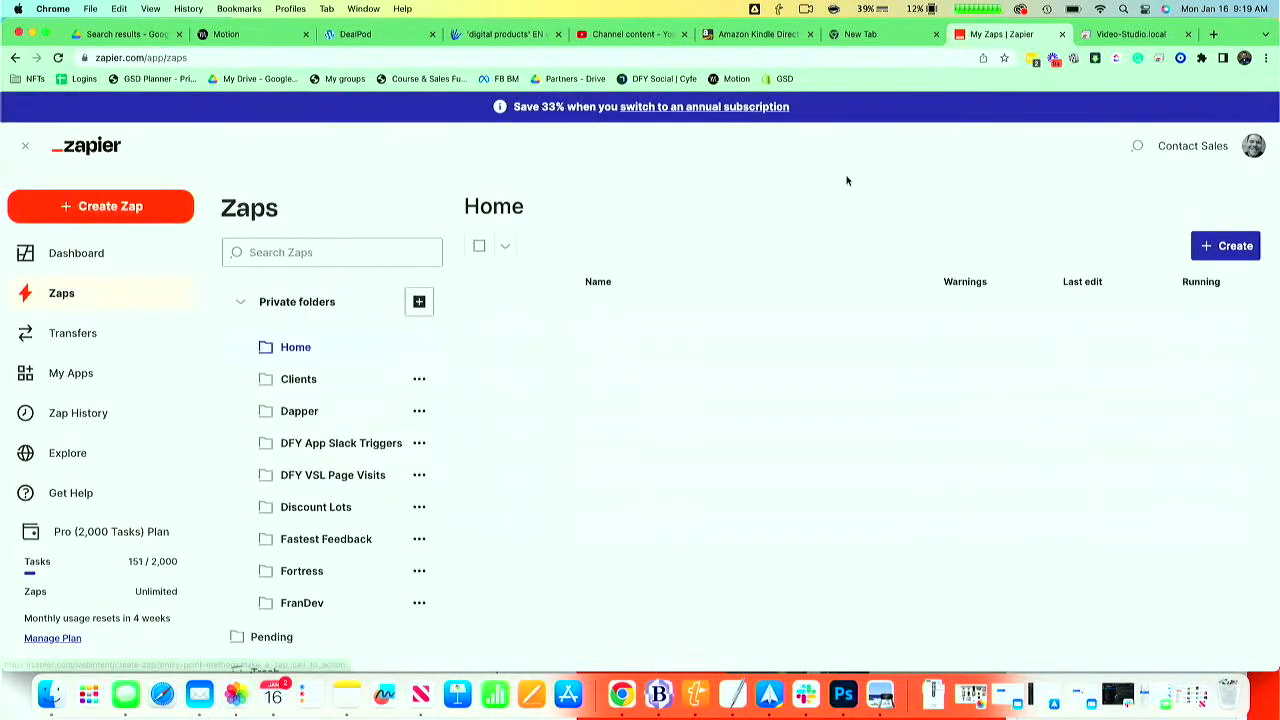
pyautogui.click(295, 347)
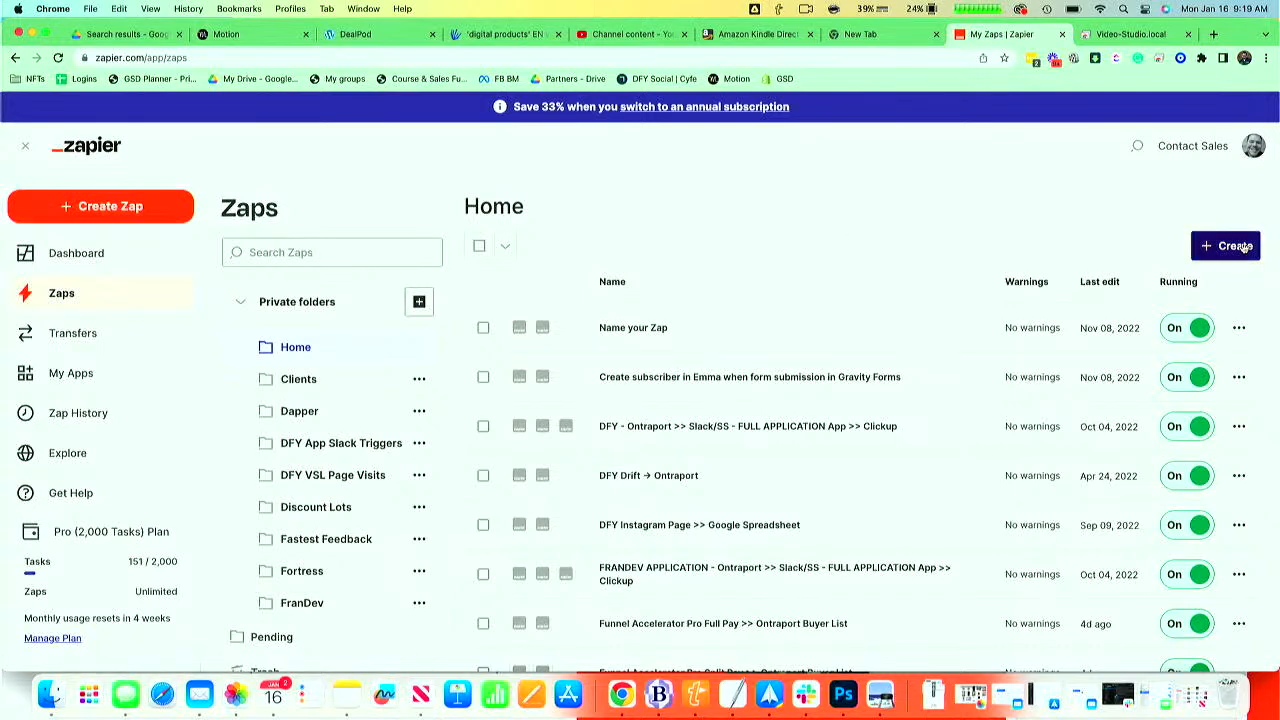
pyautogui.click(1225, 245)
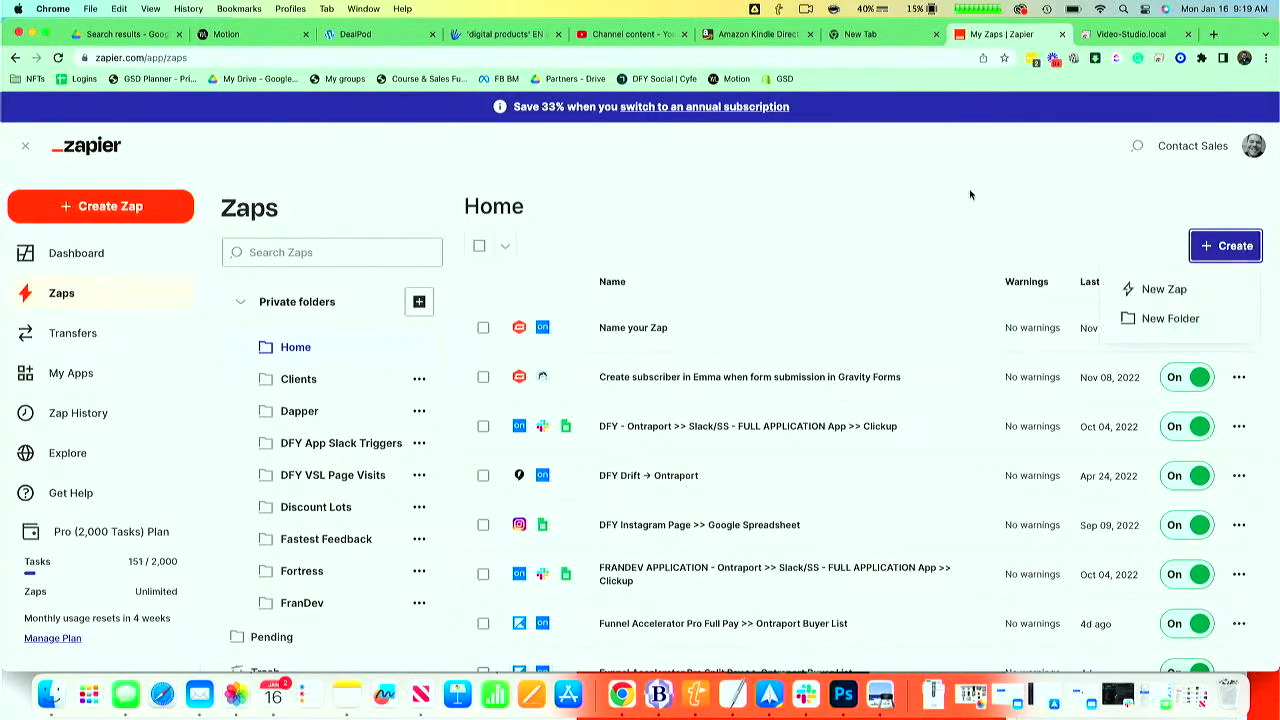
pyautogui.click(823, 188)
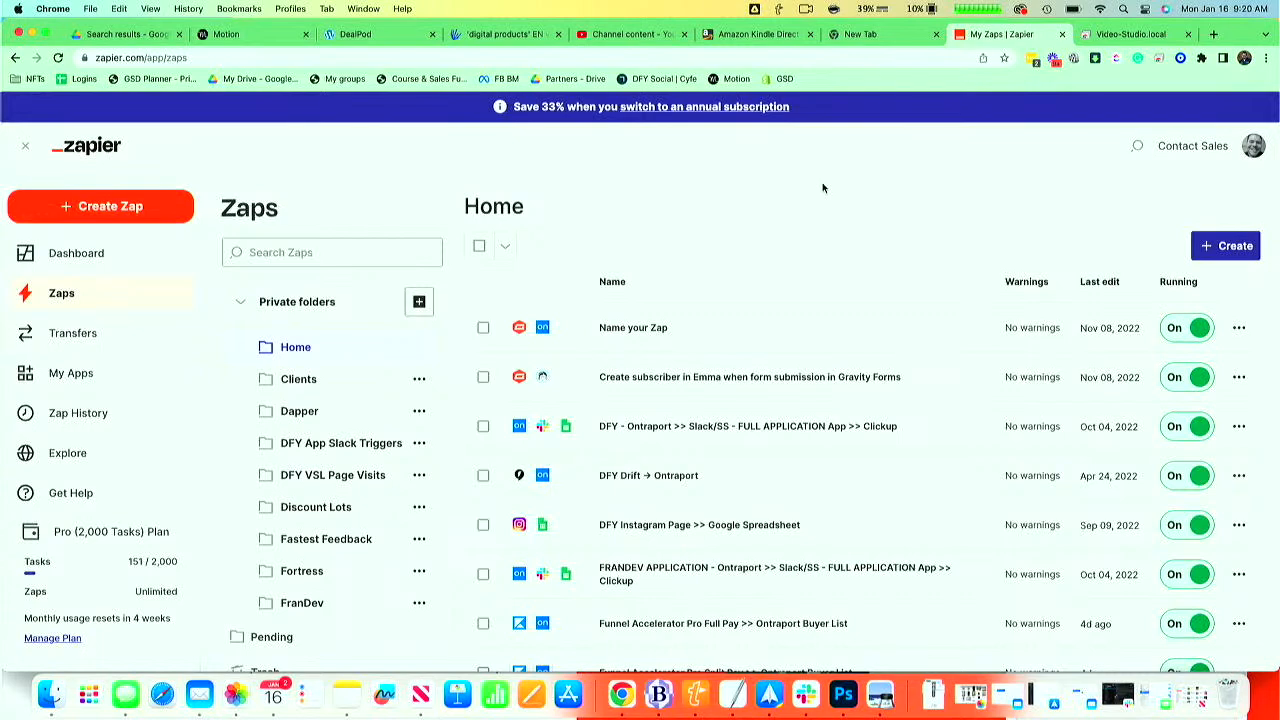